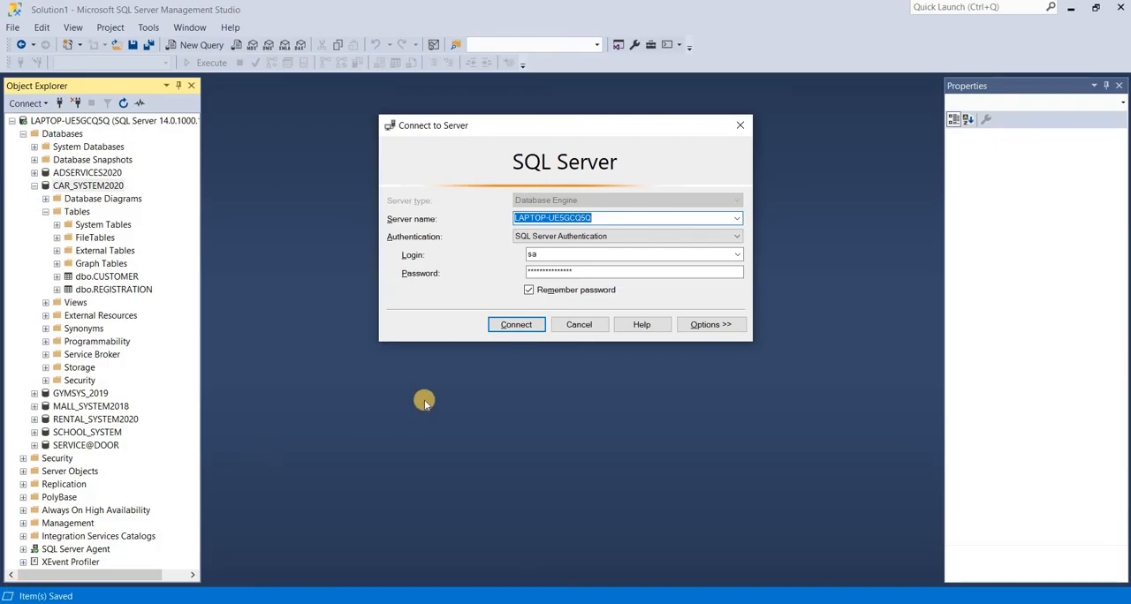
# Connect to the local SQL Server with SQL Server Authentication and reach the CAR_SYSTEM2020 tables.
pyautogui.click(516, 325)
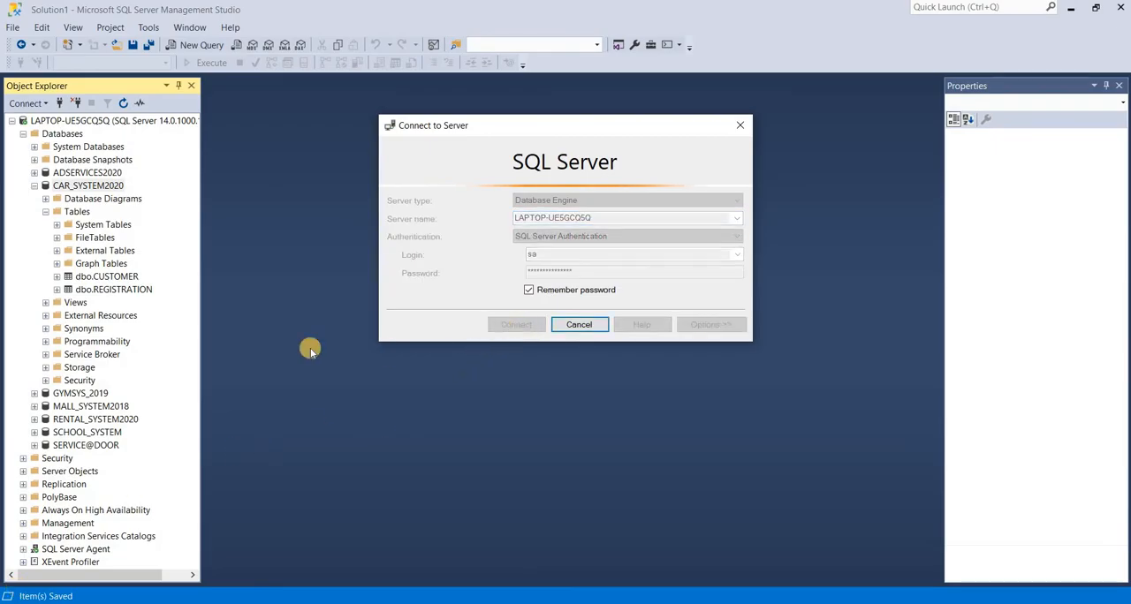
pyautogui.click(580, 325)
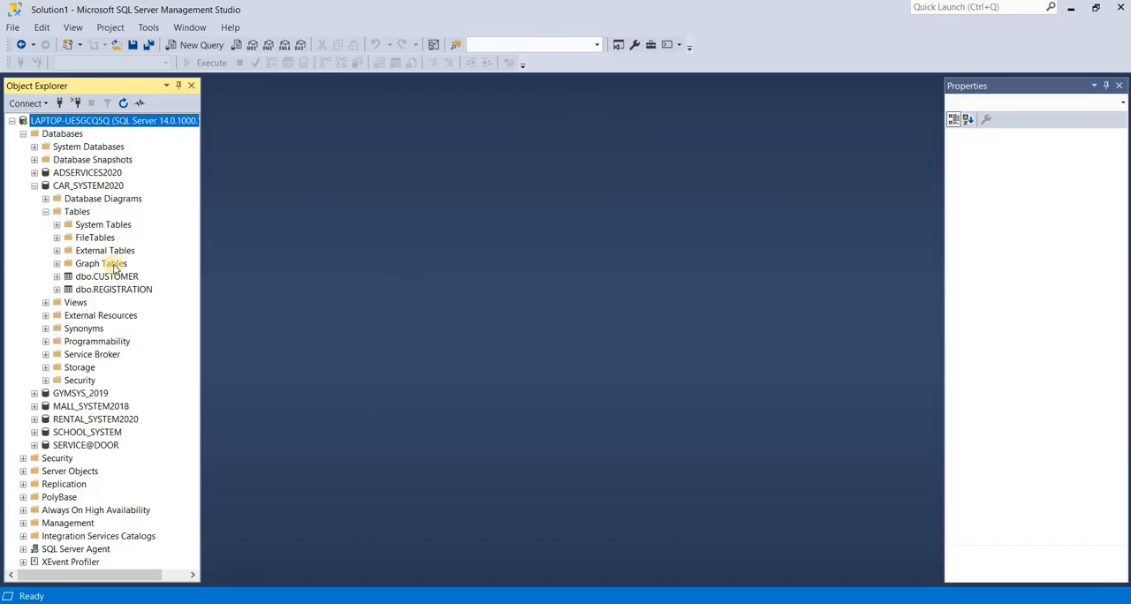
pyautogui.click(106, 276)
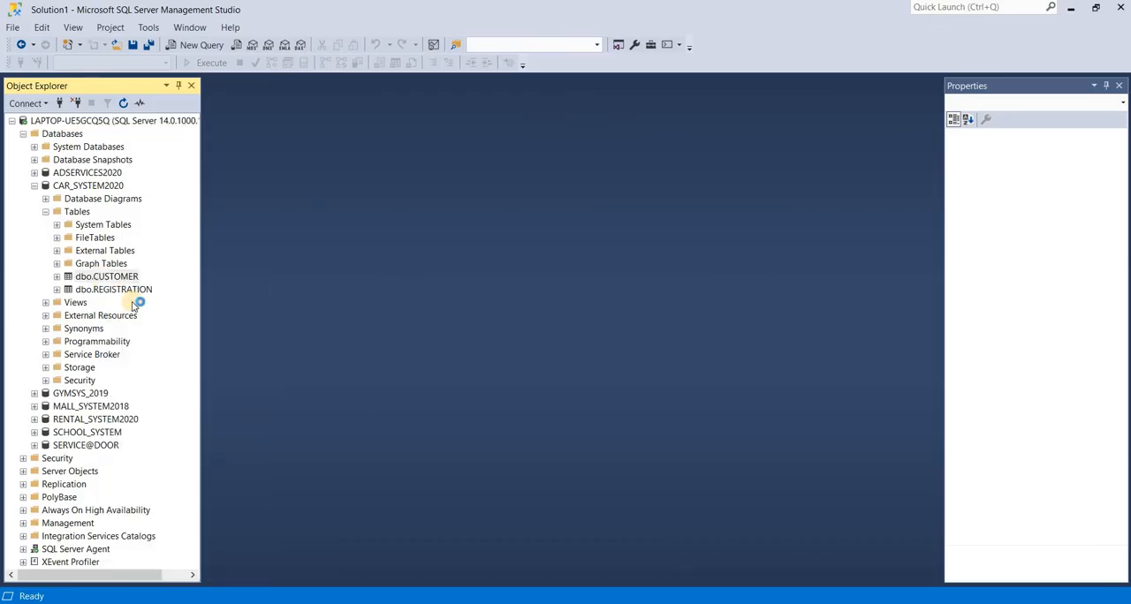
# Add a CITY_ID int column after ADDRESS in the dbo.CUSTOMER design.
pyautogui.doubleClick(106, 275)
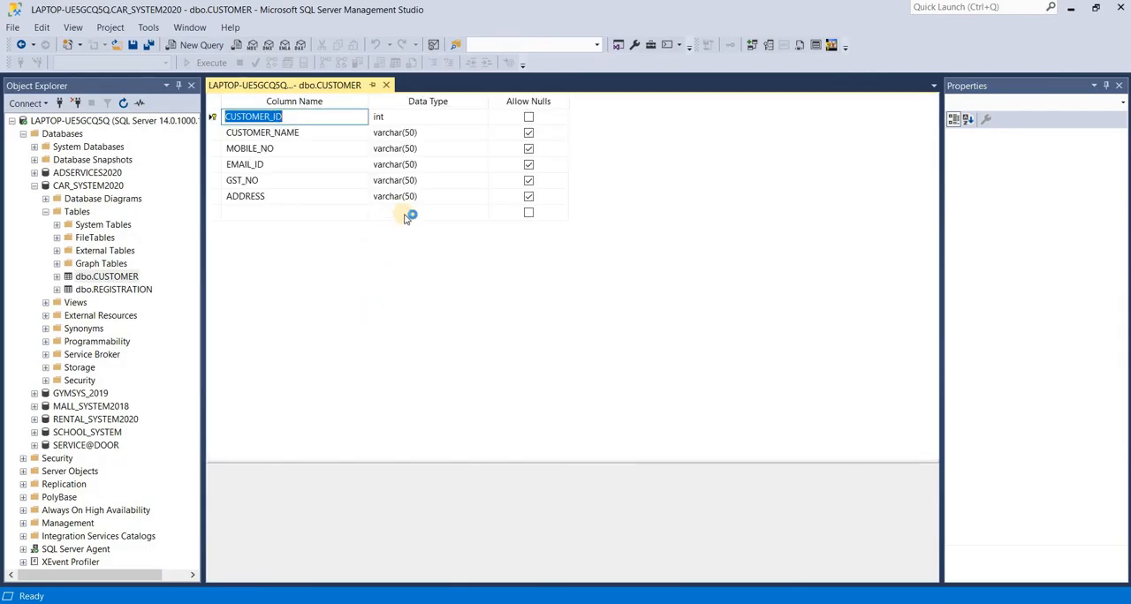
pyautogui.click(294, 212)
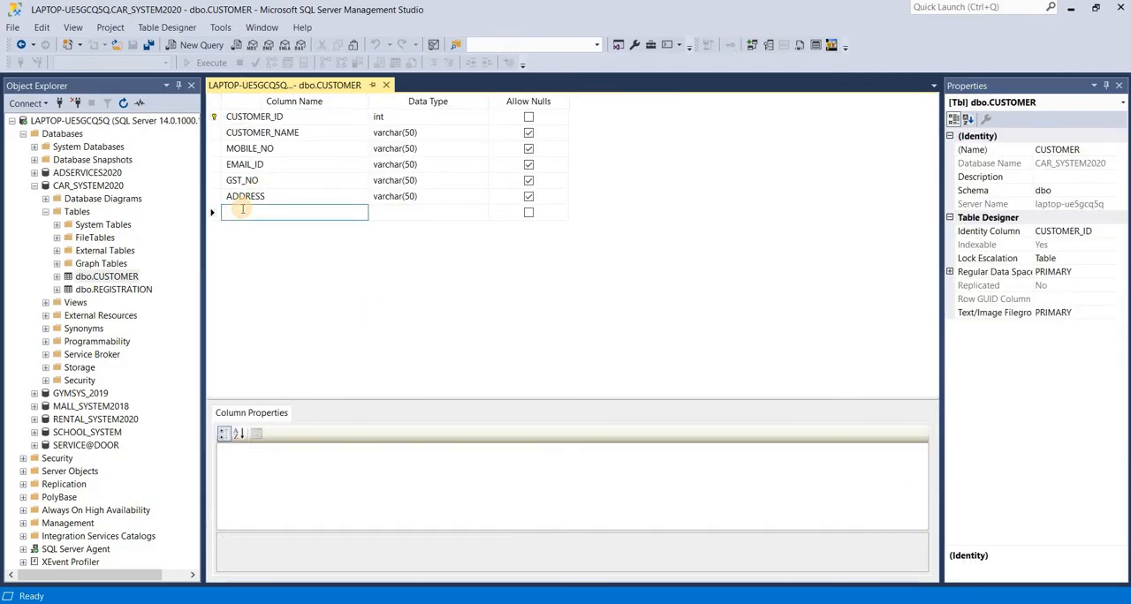
pyautogui.write('ci')
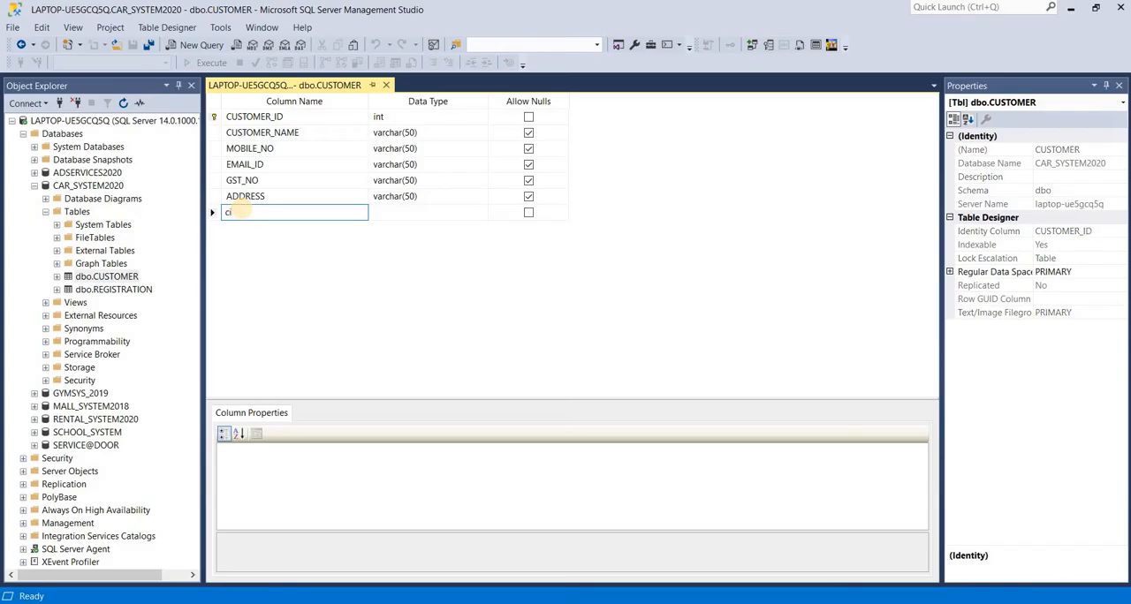
pyautogui.write('CITY_')
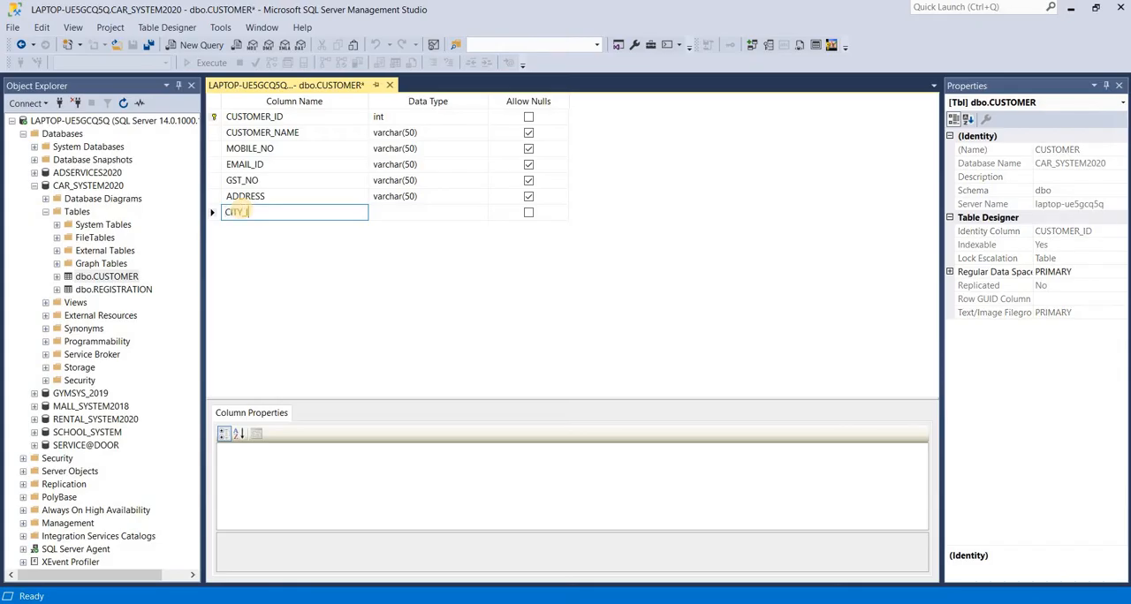
pyautogui.write('INT')
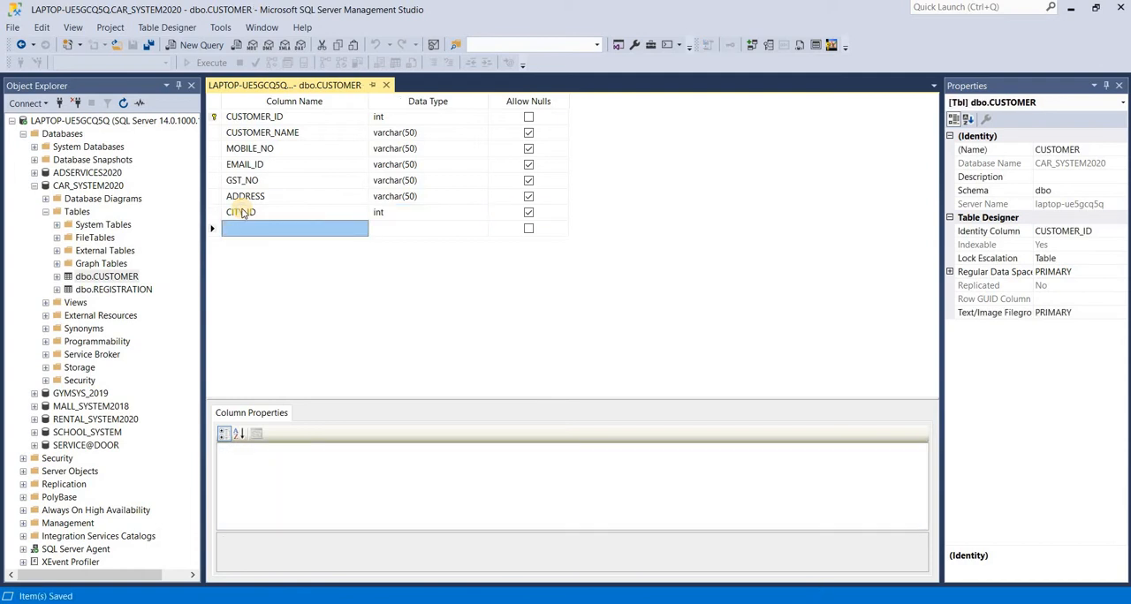
pyautogui.rightClick(77, 212)
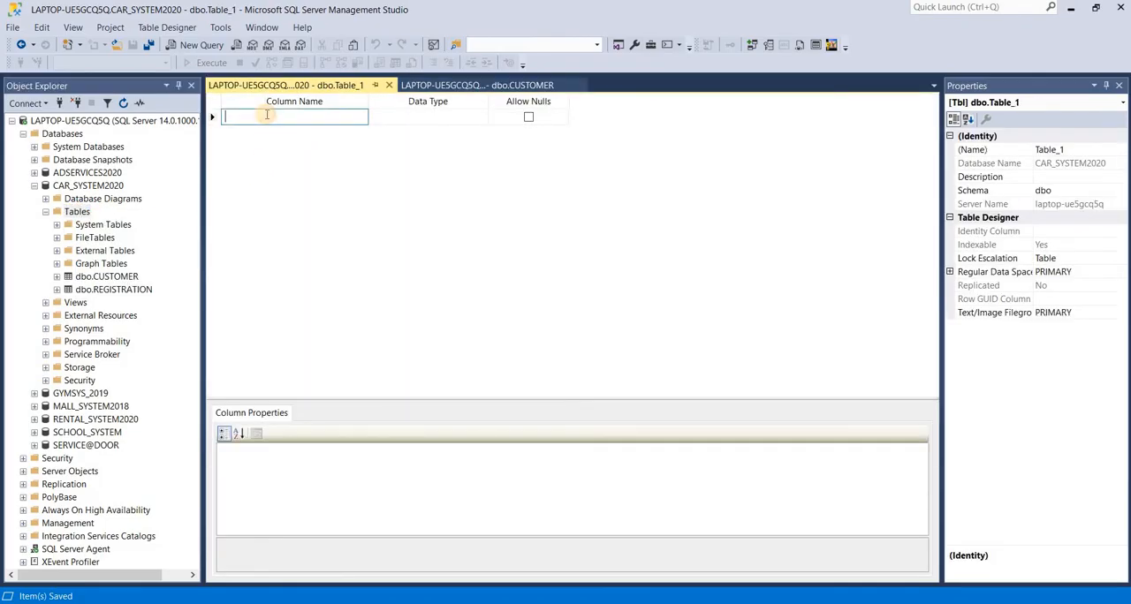
# Create table CITY with CITY_ID int identity primary key, CITY_NAME and PINCODE varchar(50).
pyautogui.write('CITY_ID')
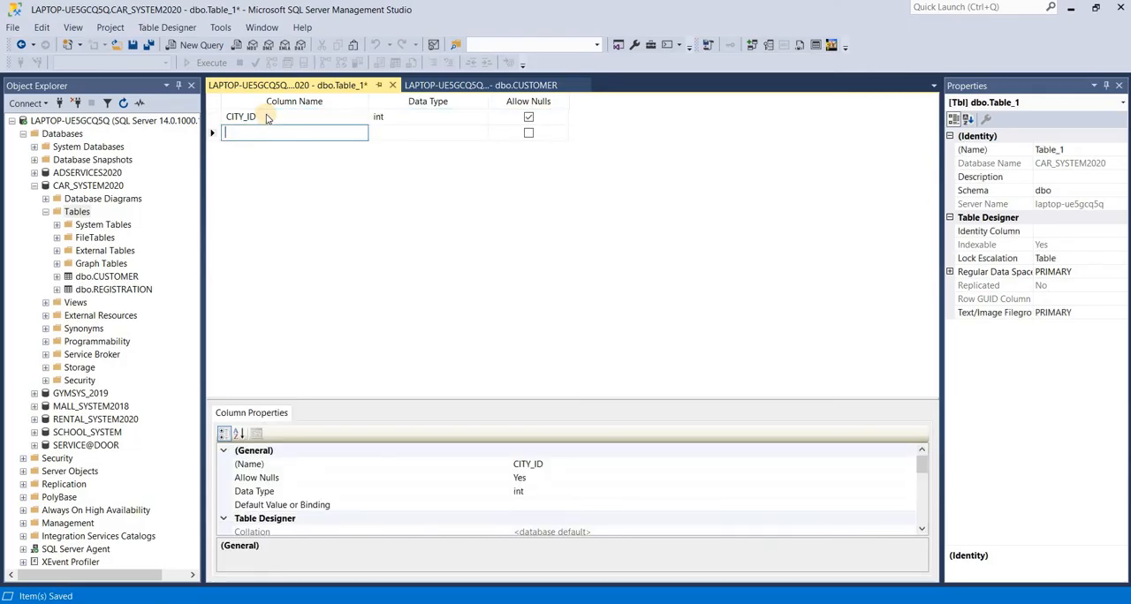
pyautogui.write('CITY_NAME')
pyautogui.click(427, 133)
pyautogui.write('varchar(50')
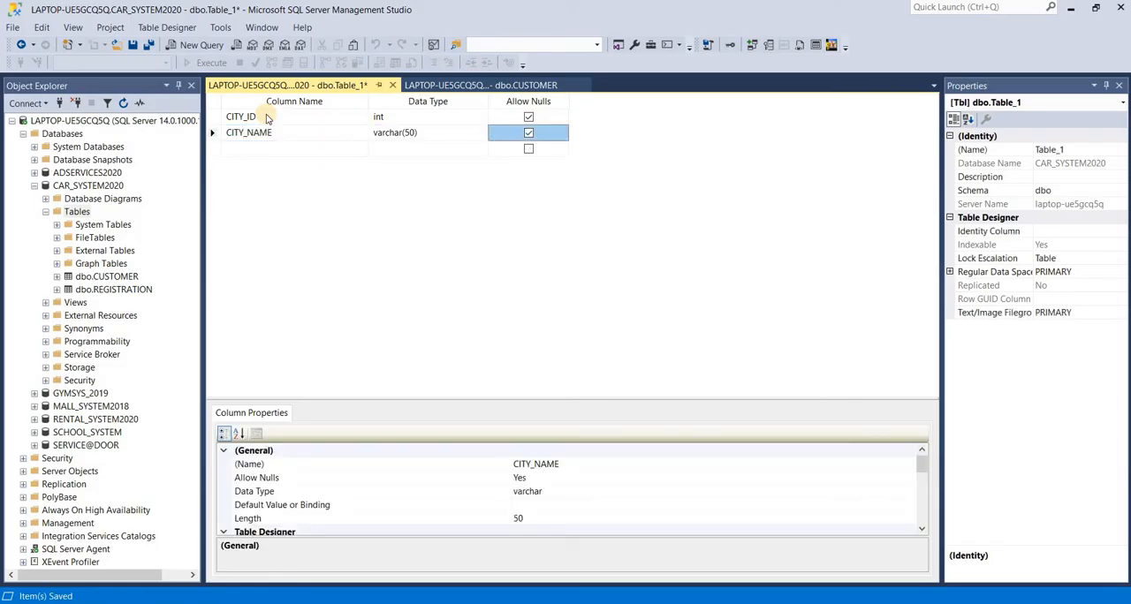
pyautogui.write('PINCO')
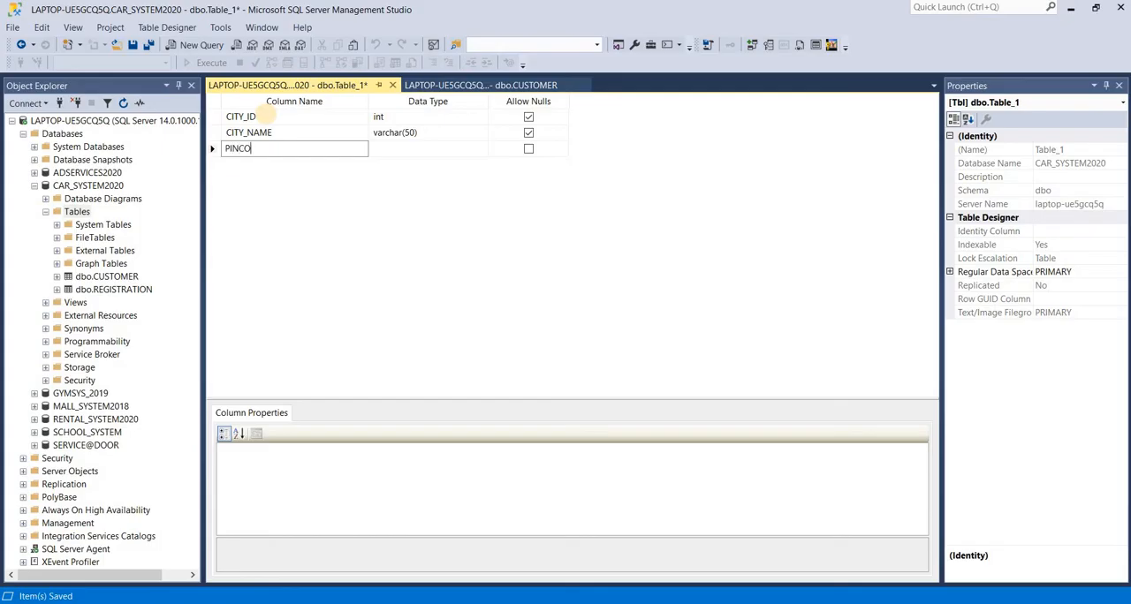
pyautogui.write('VAR')
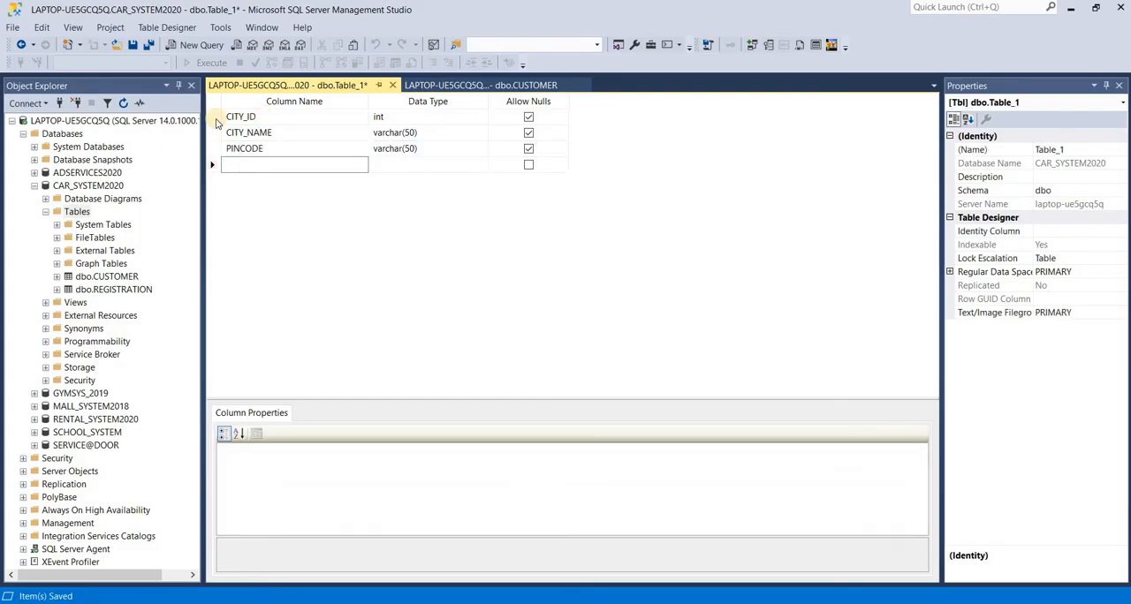
pyautogui.click(240, 117)
pyautogui.write('CITY_')
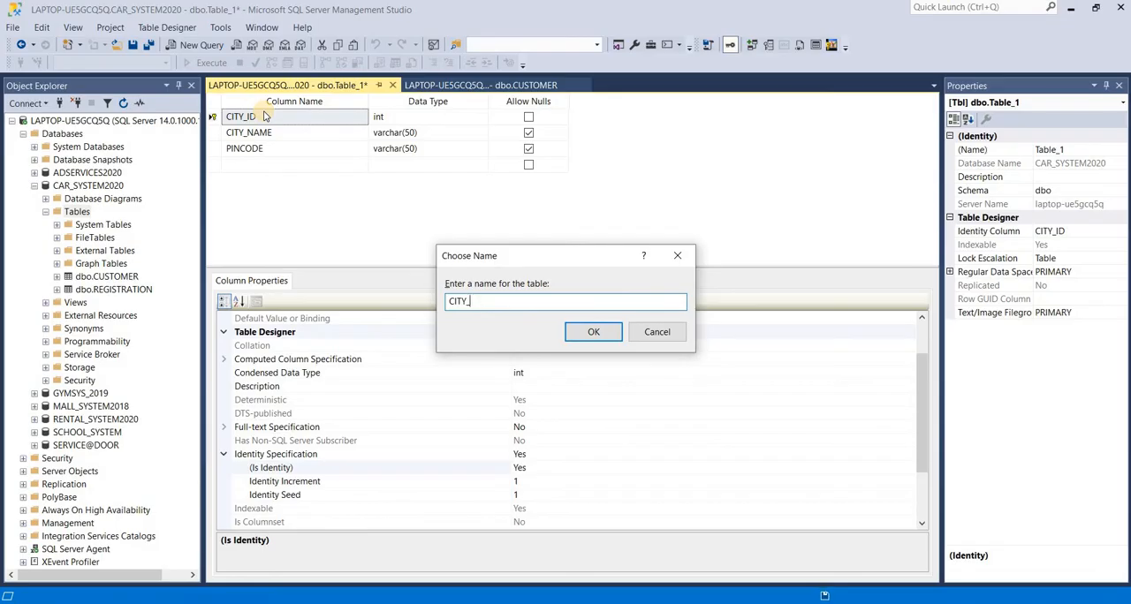
pyautogui.click(593, 332)
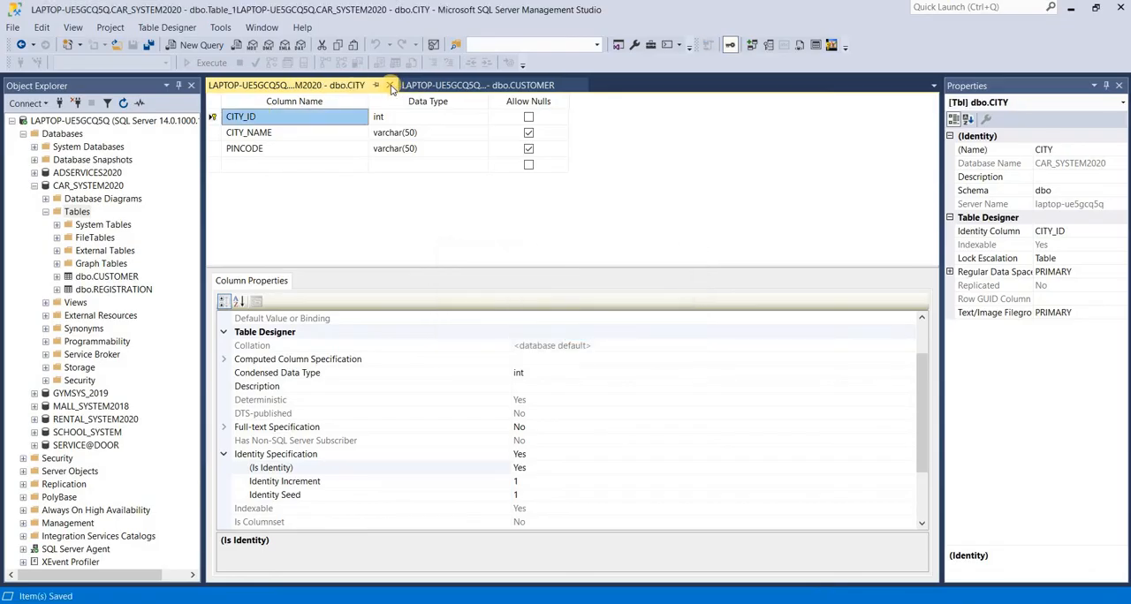
# Close the CITY designer, refresh Tables to show dbo.CITY, and select dbo.CUSTOMER.
pyautogui.click(389, 85)
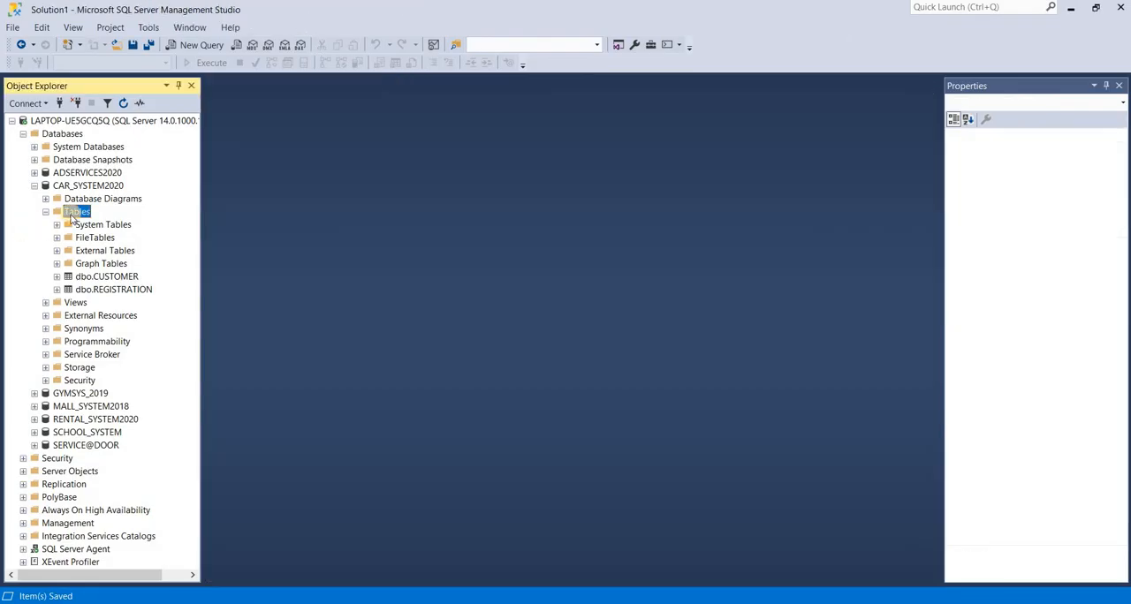
pyautogui.rightClick(78, 212)
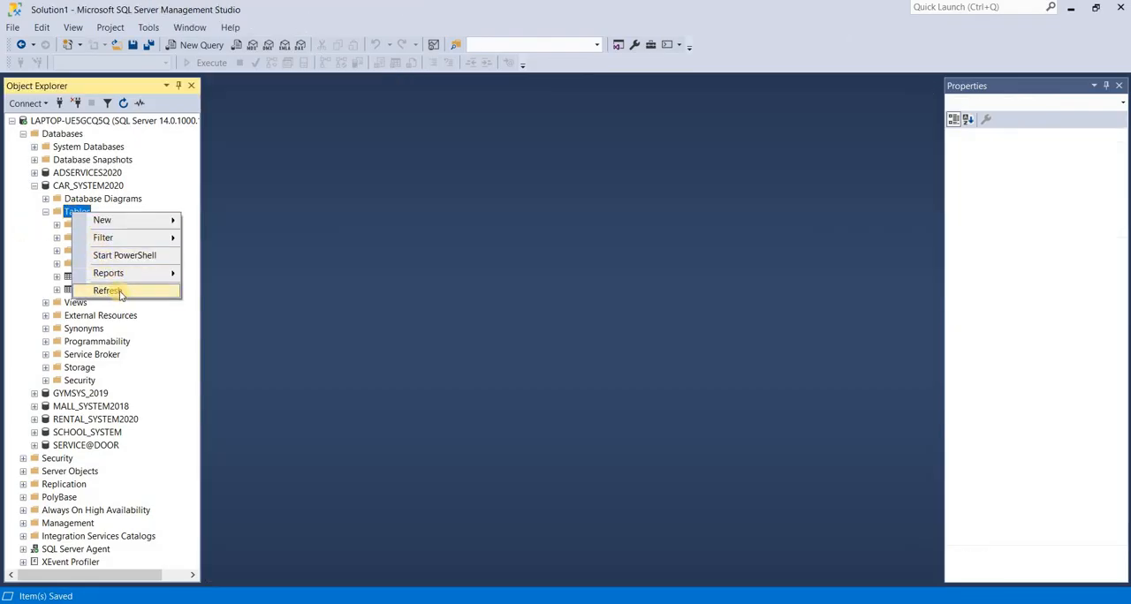
pyautogui.click(106, 290)
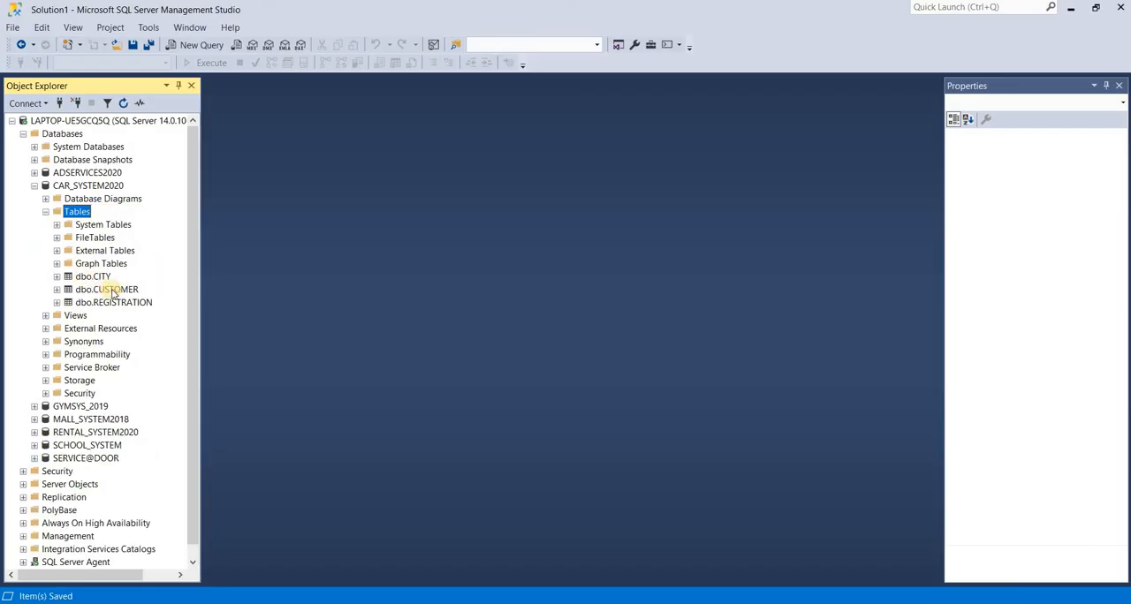
pyautogui.click(106, 290)
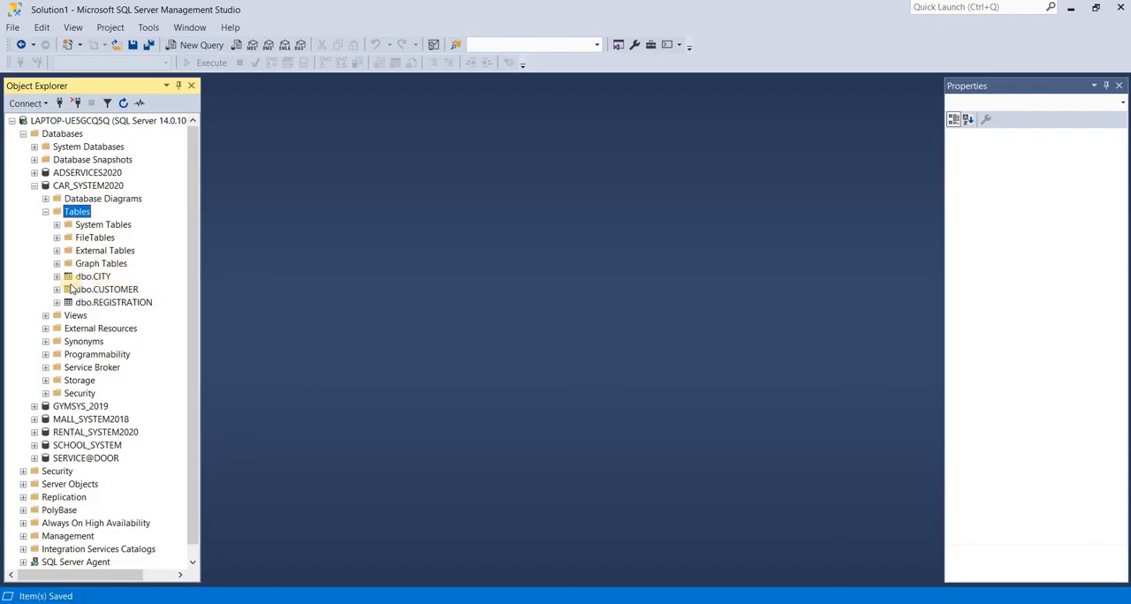
pyautogui.rightClick(99, 290)
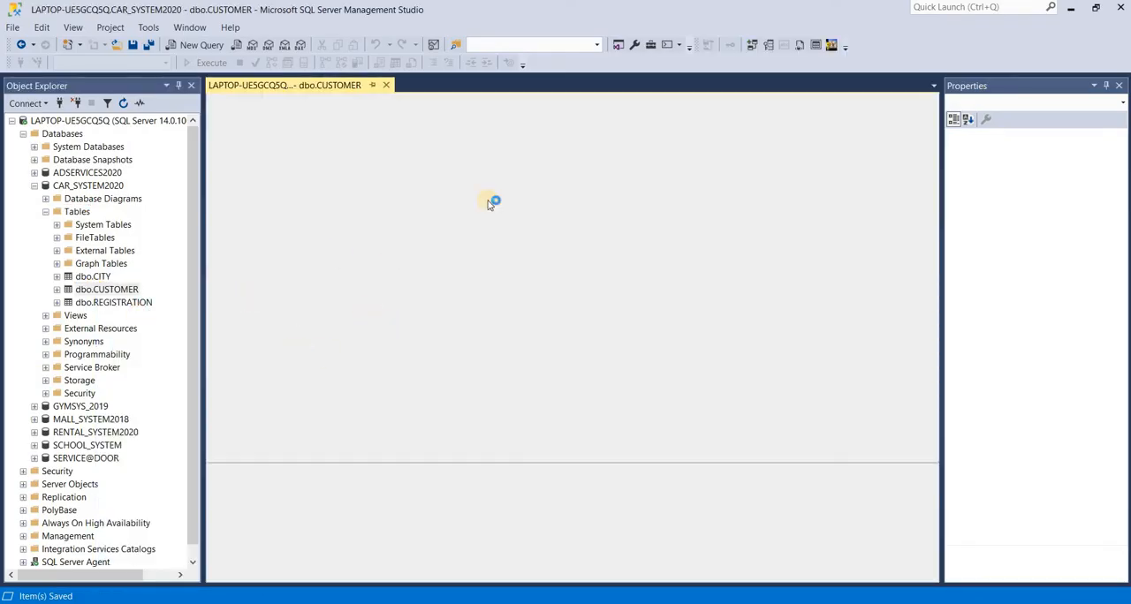
# From CUSTOMER's CITY_ID row, add a new foreign key relationship FK_CUSTOMER_CUSTOMER.
pyautogui.doubleClick(106, 290)
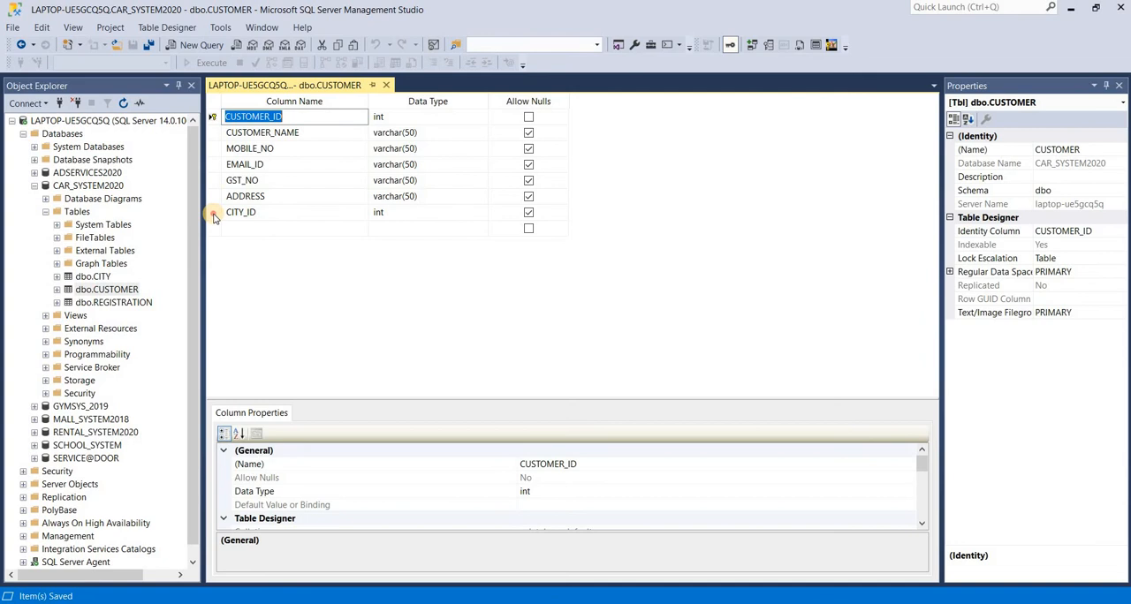
pyautogui.rightClick(240, 212)
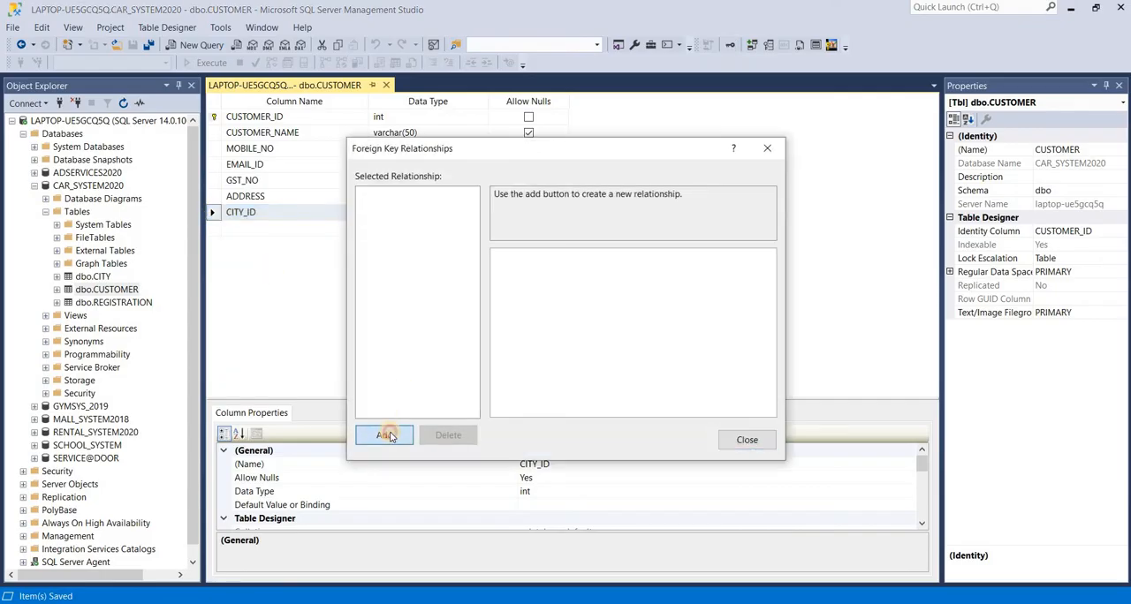
pyautogui.click(384, 435)
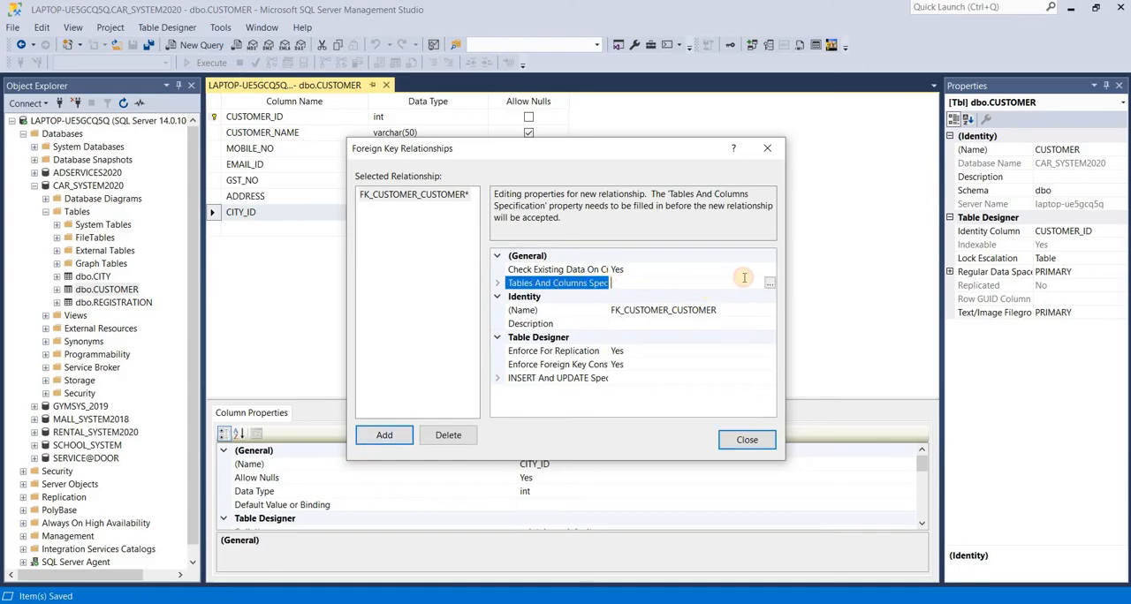
# In Tables and Columns, make CITY the primary key table with column CITY_ID.
pyautogui.click(768, 282)
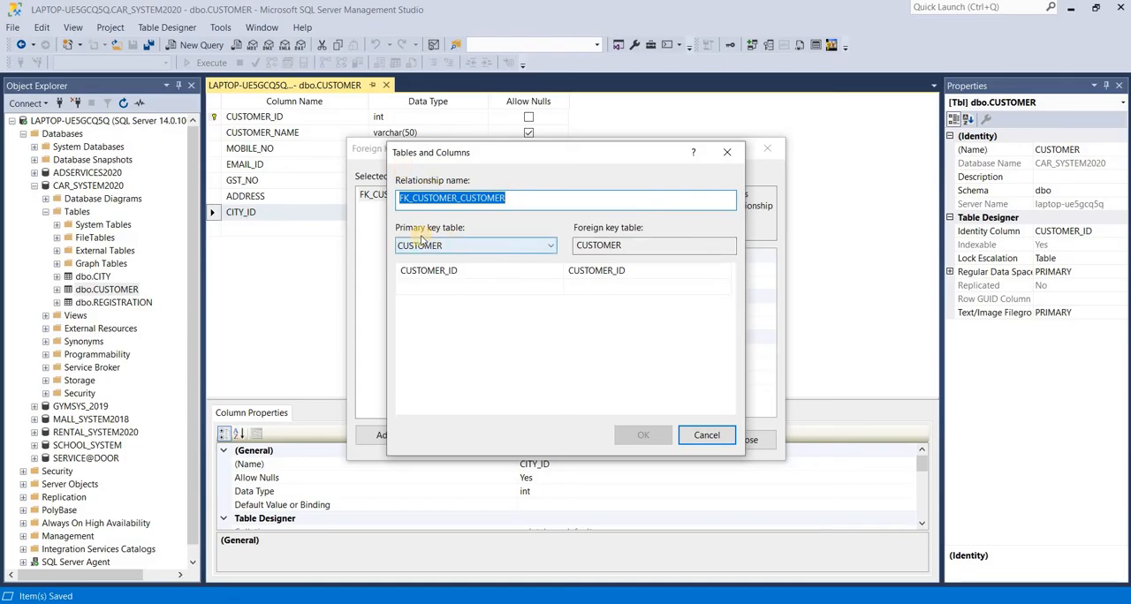
pyautogui.moveTo(605, 239)
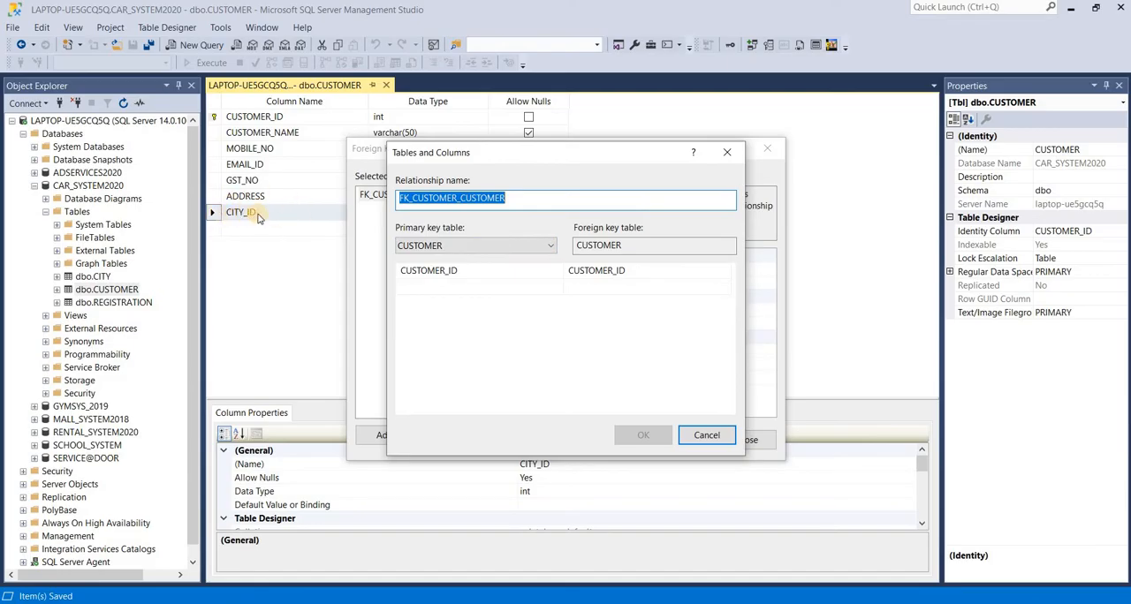
pyautogui.click(475, 246)
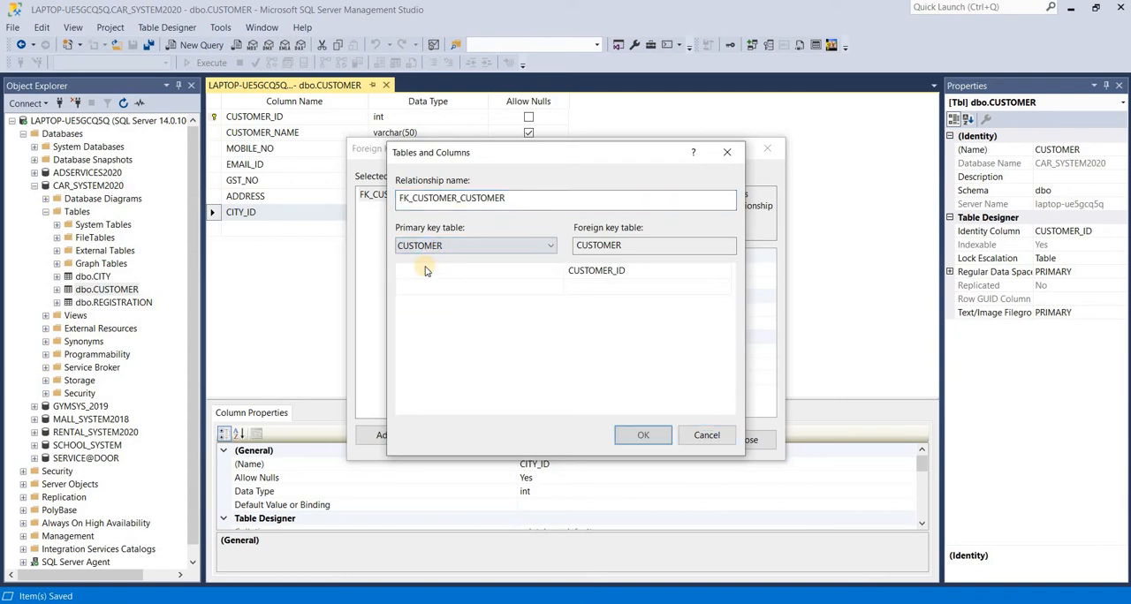
pyautogui.click(475, 246)
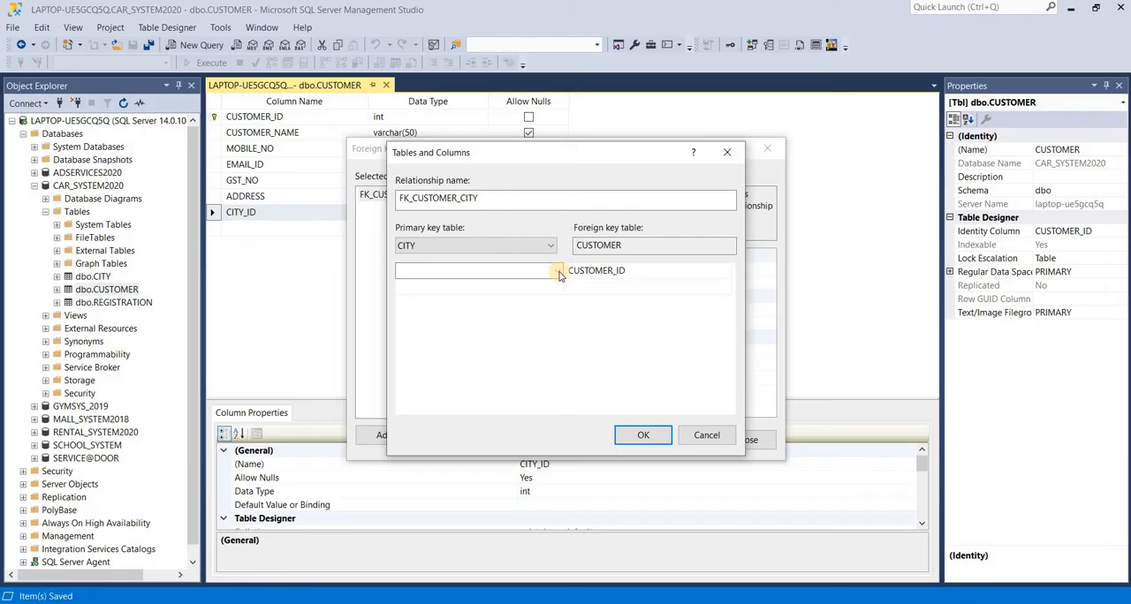
pyautogui.click(555, 270)
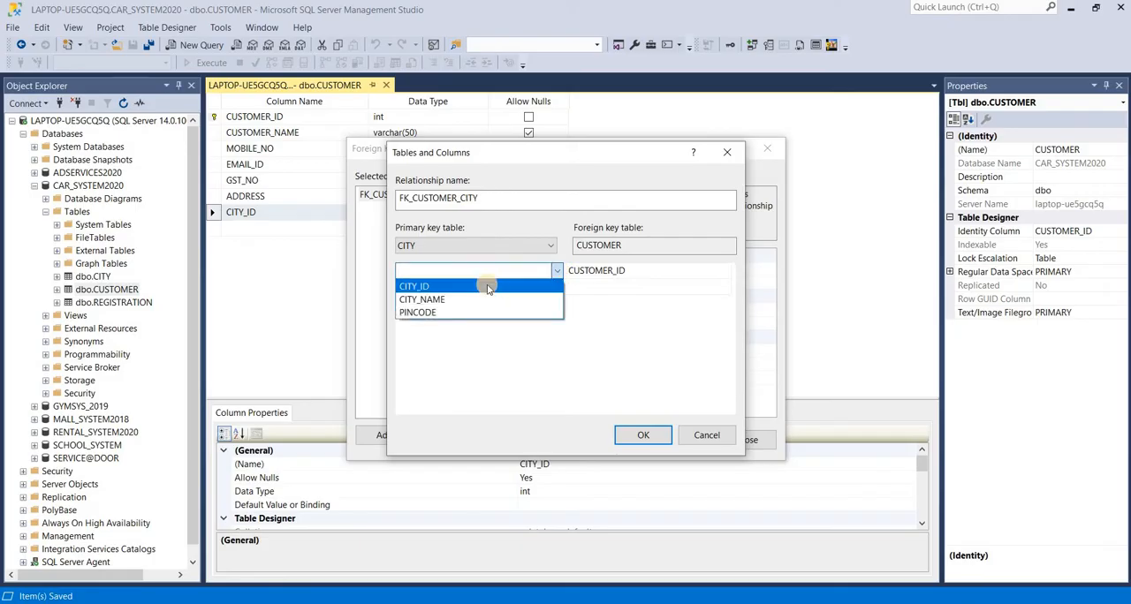
pyautogui.click(414, 286)
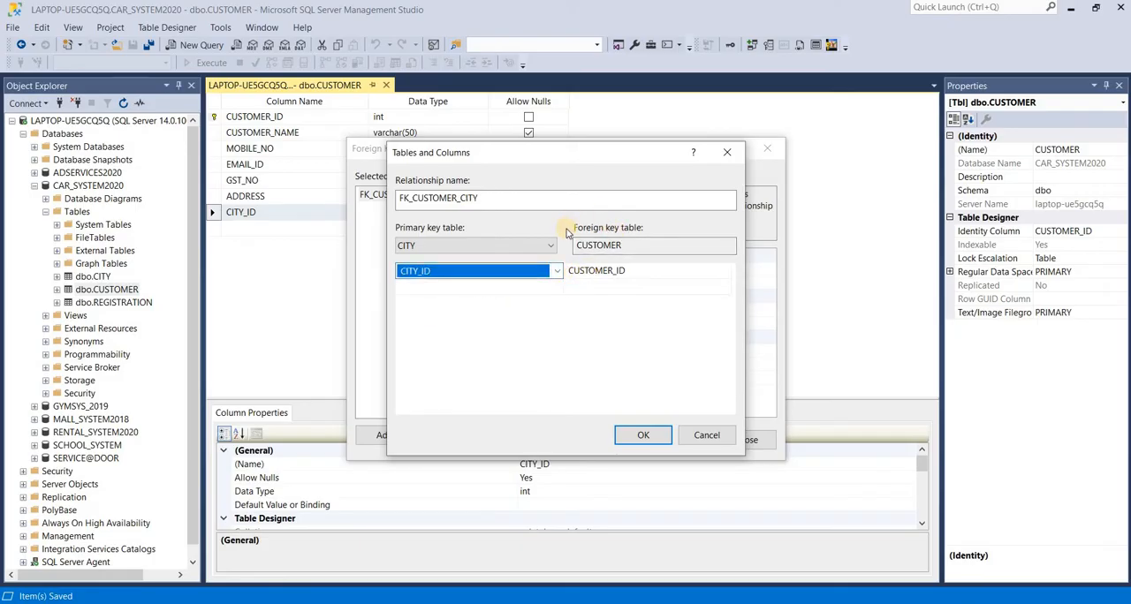
pyautogui.moveTo(251, 234)
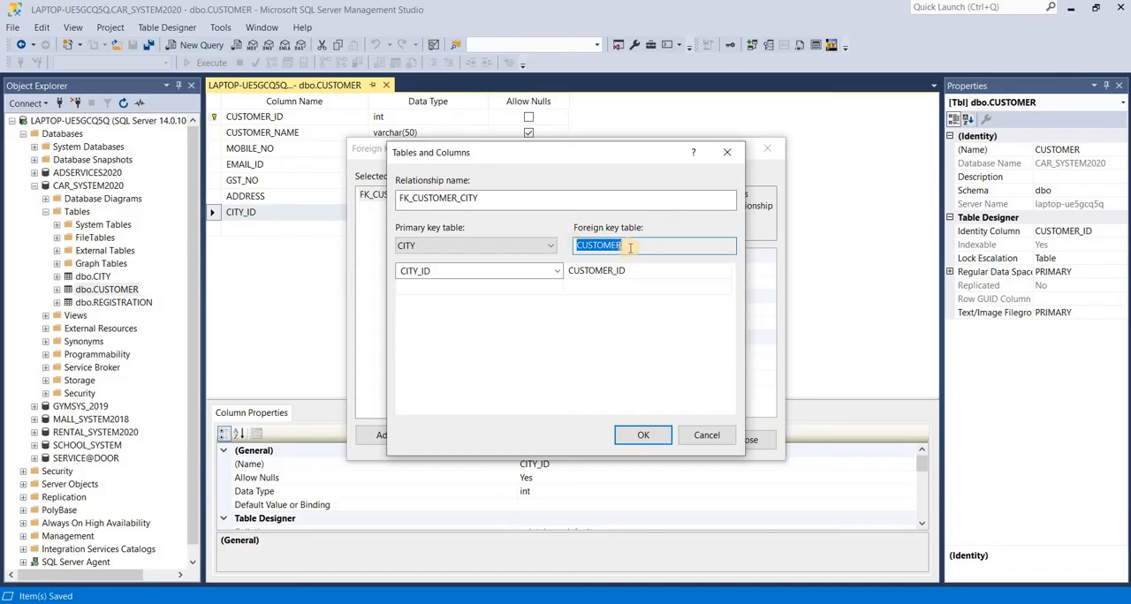
# Map CUSTOMER's CITY_ID as the foreign key column and confirm FK_CUSTOMER_CITY.
pyautogui.click(645, 270)
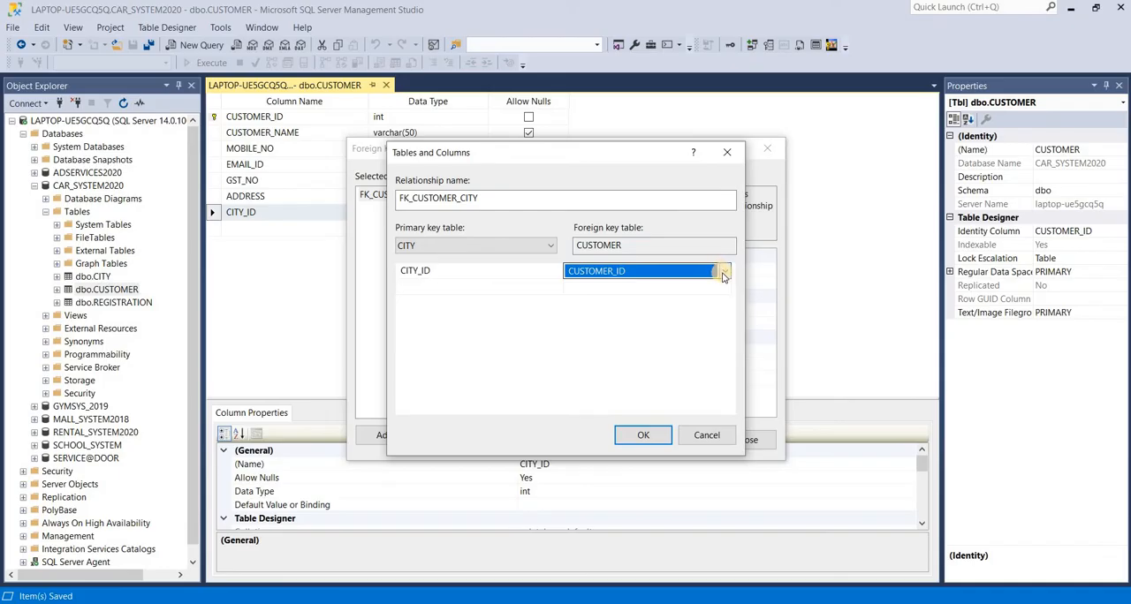
pyautogui.click(724, 270)
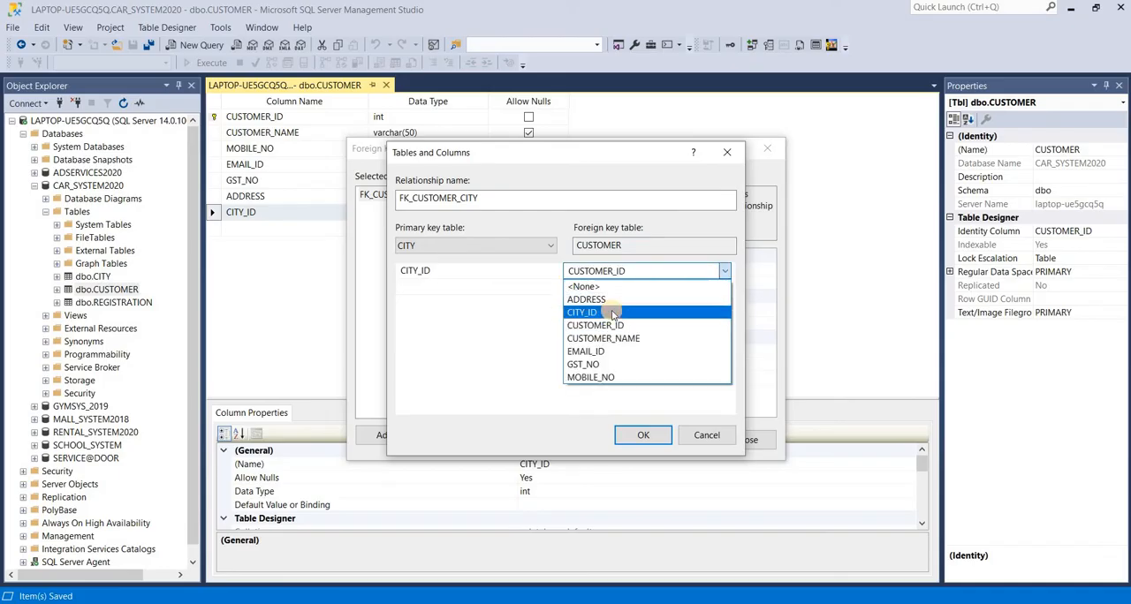
pyautogui.click(581, 311)
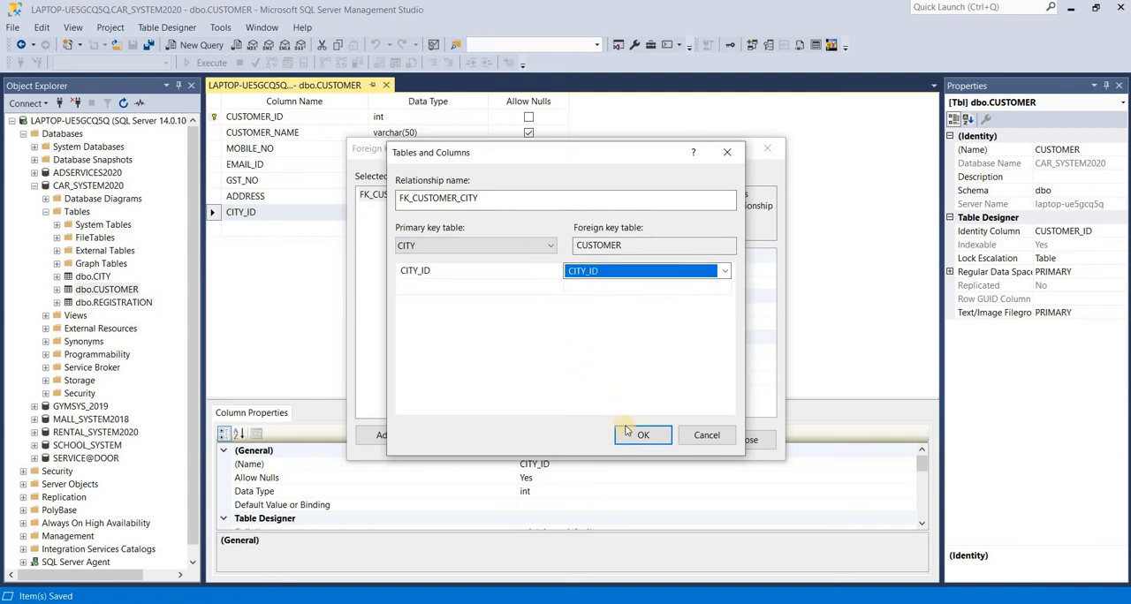
pyautogui.click(643, 435)
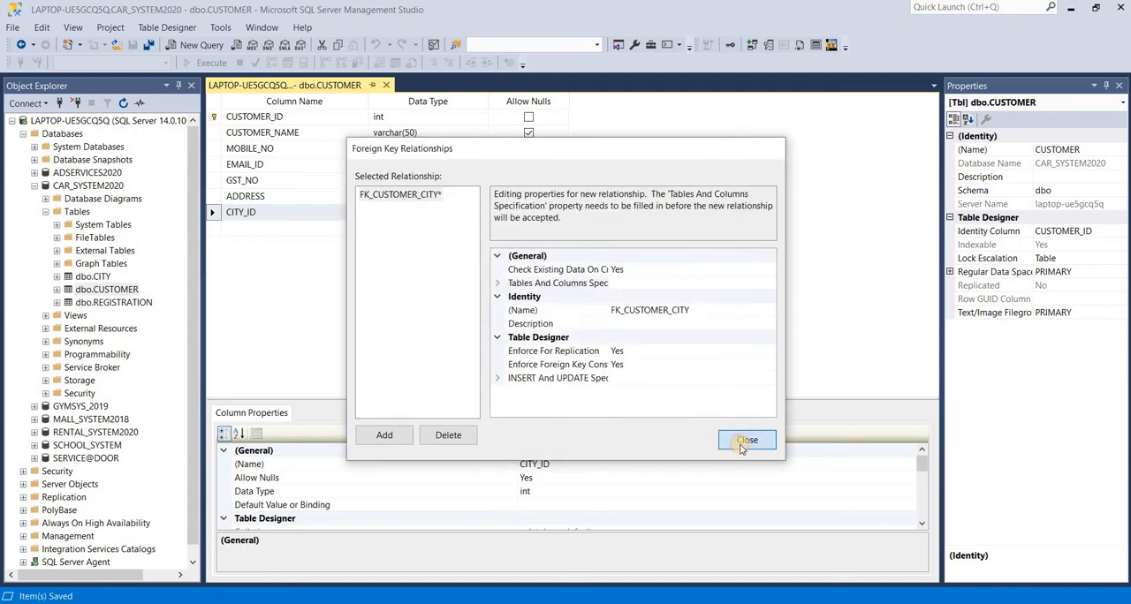
# Close Foreign Key Relationships and save the CITY and CUSTOMER table changes.
pyautogui.click(746, 440)
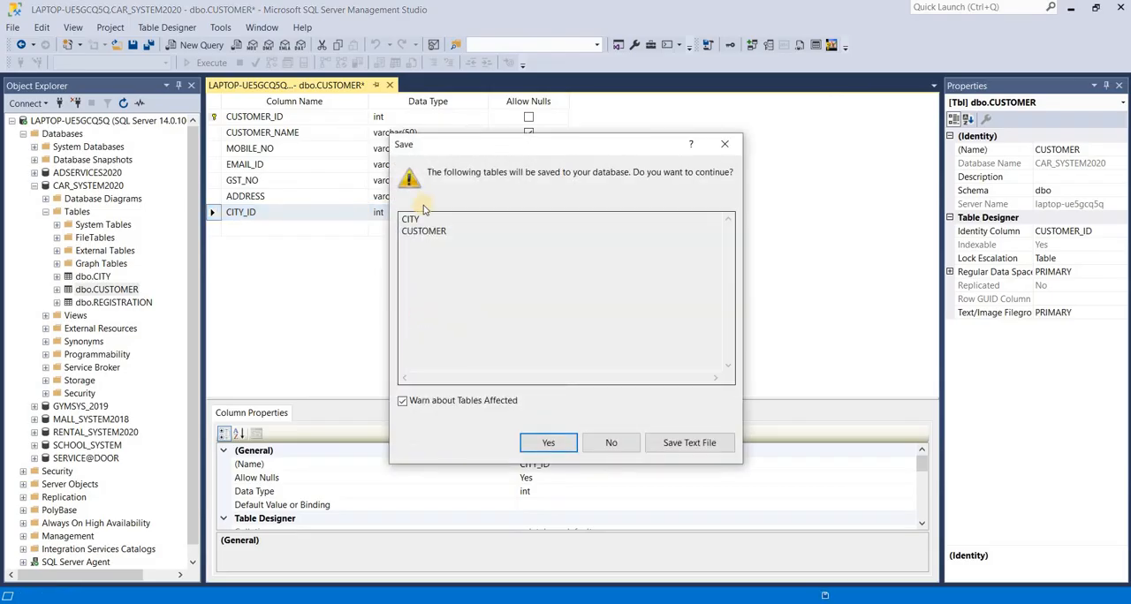
pyautogui.moveTo(598, 195)
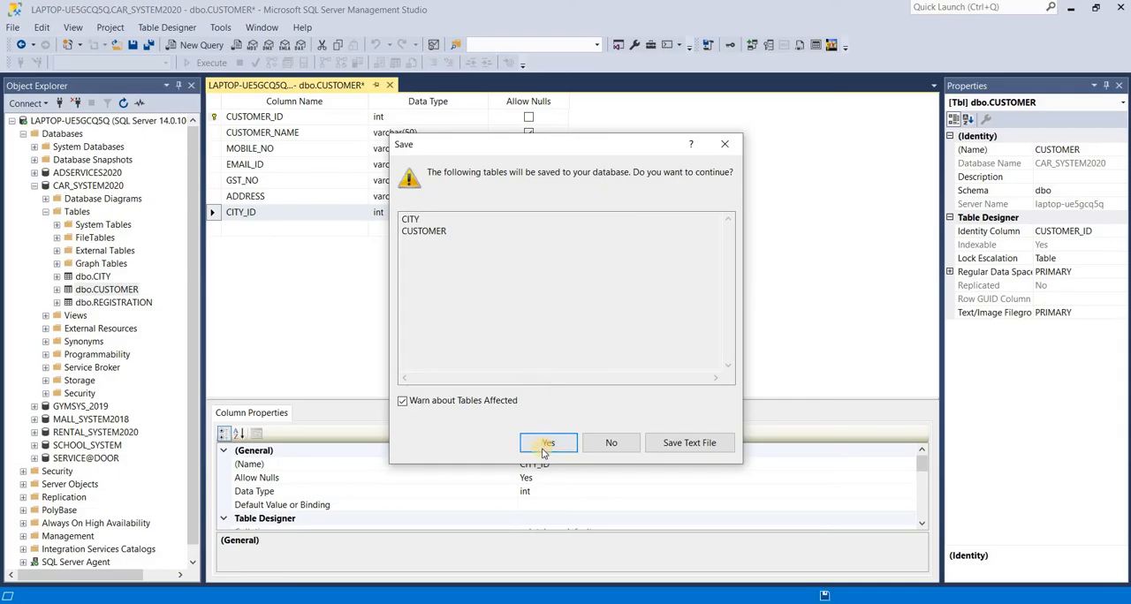
pyautogui.click(548, 442)
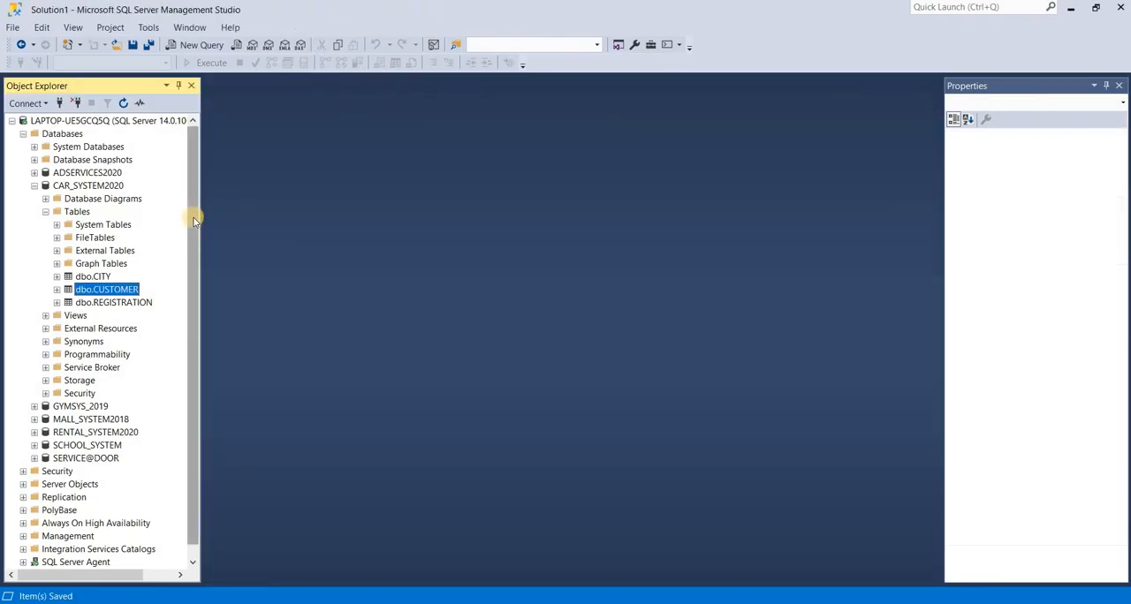
pyautogui.moveTo(183, 224)
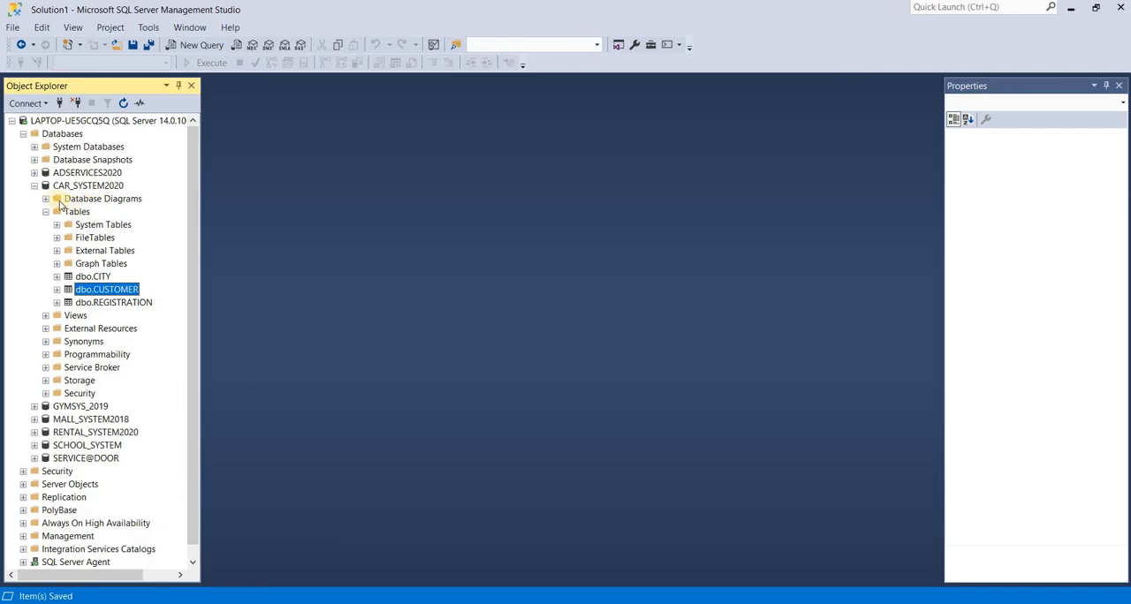
# Start a new database diagram under CAR_SYSTEM2020's Database Diagrams.
pyautogui.click(103, 198)
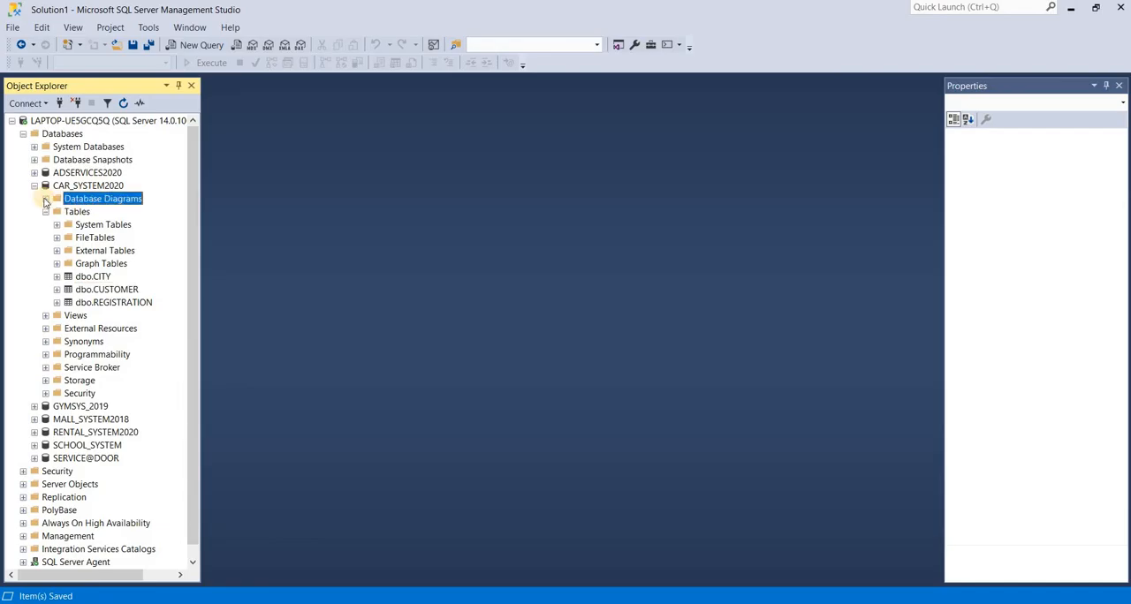
pyautogui.rightClick(103, 198)
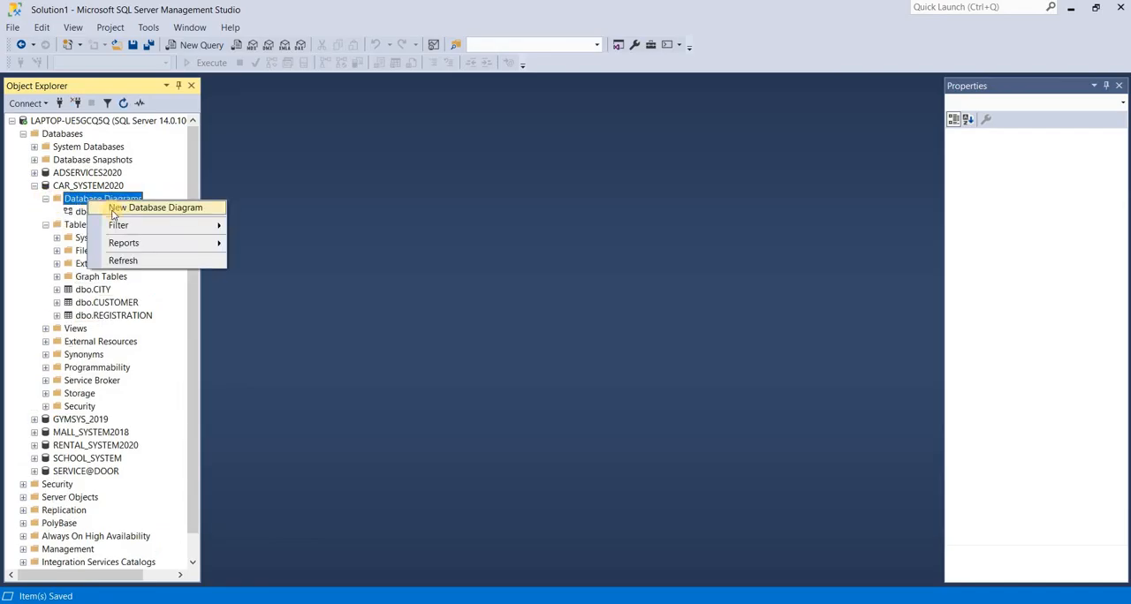
pyautogui.click(162, 206)
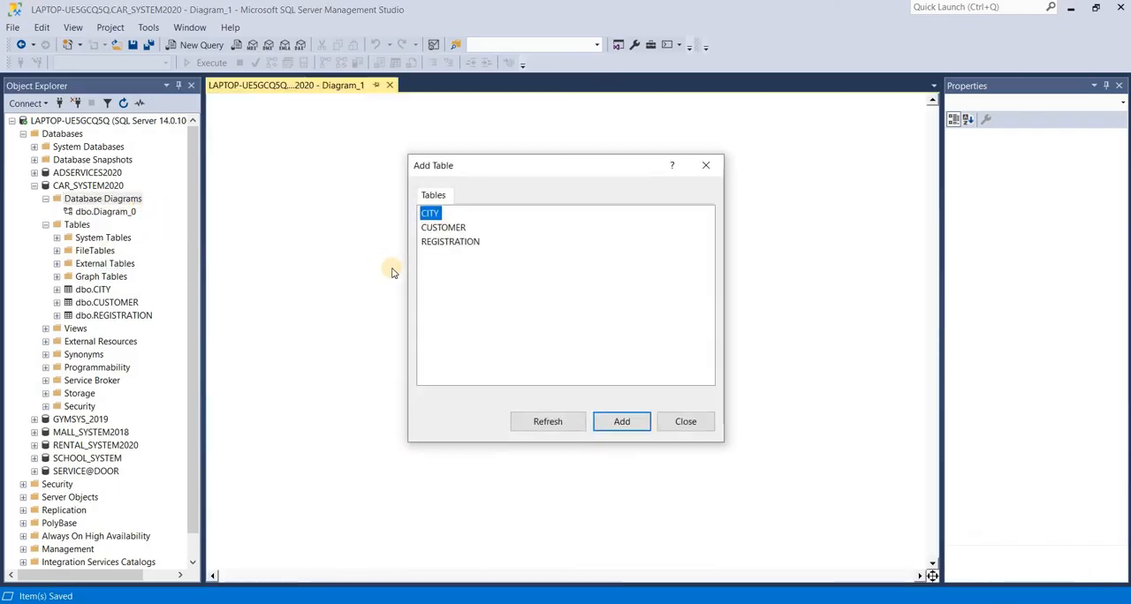
pyautogui.moveTo(546, 340)
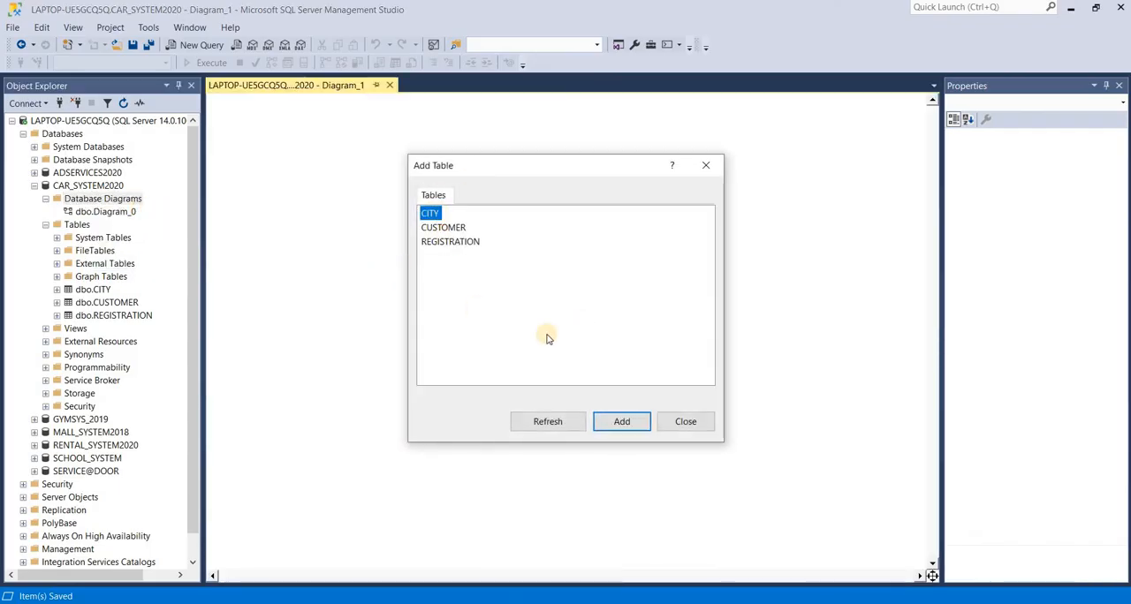
pyautogui.moveTo(523, 247)
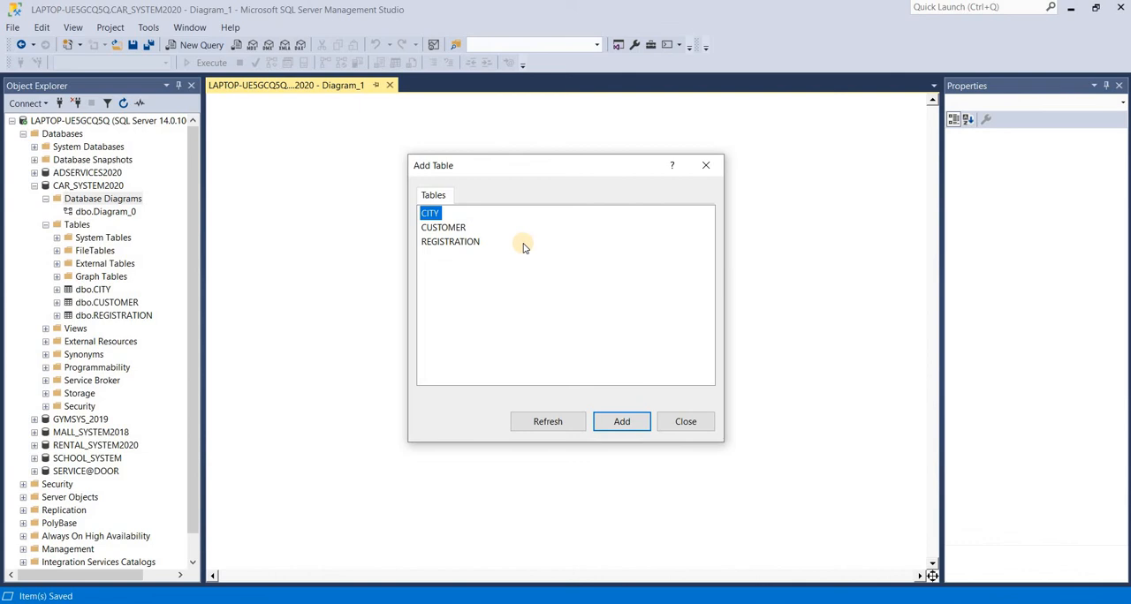
pyautogui.moveTo(493, 256)
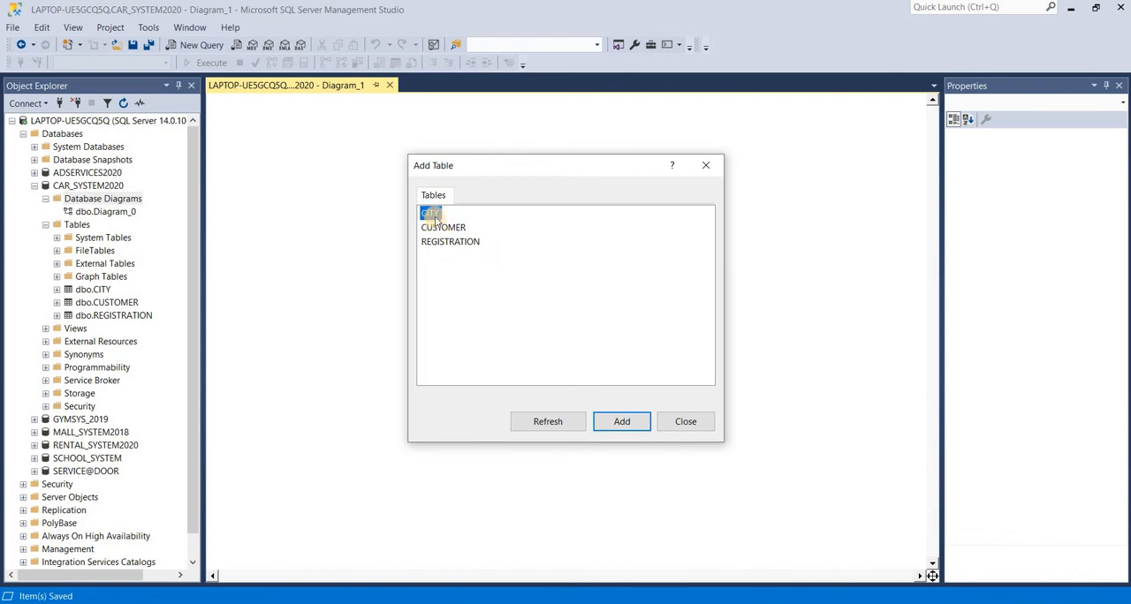
# Add the CITY, CUSTOMER and REGISTRATION tables to the diagram.
pyautogui.click(622, 421)
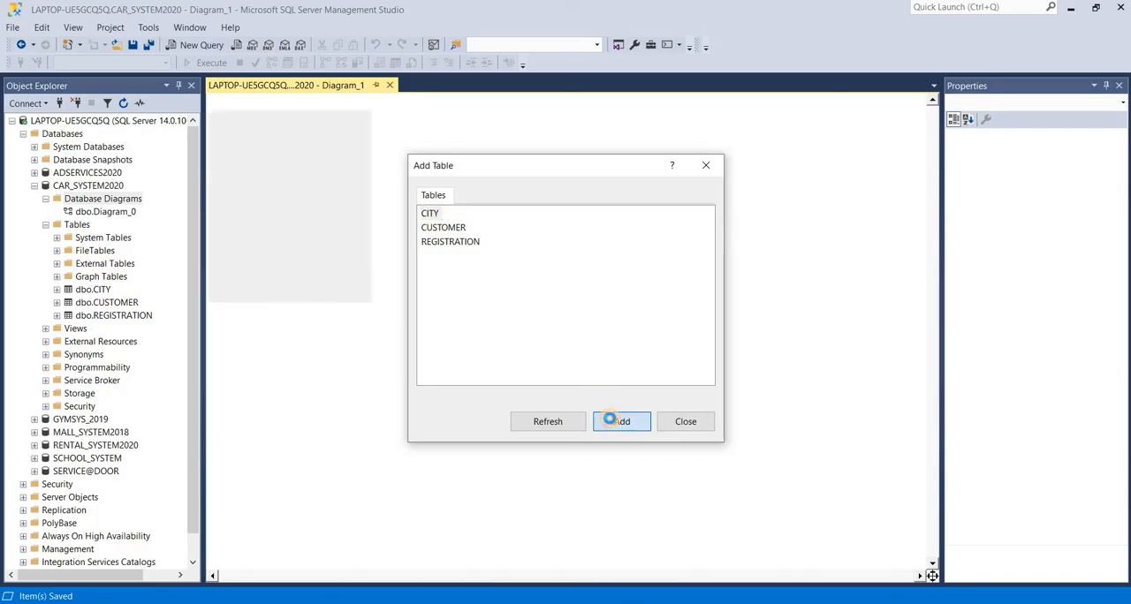
pyautogui.click(622, 420)
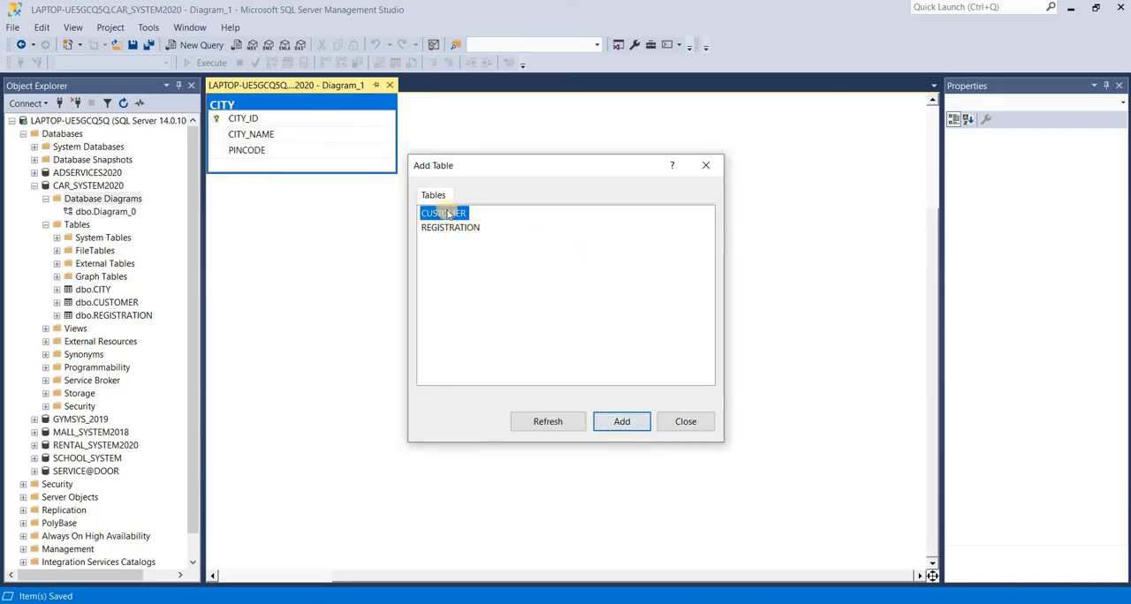
pyautogui.click(449, 226)
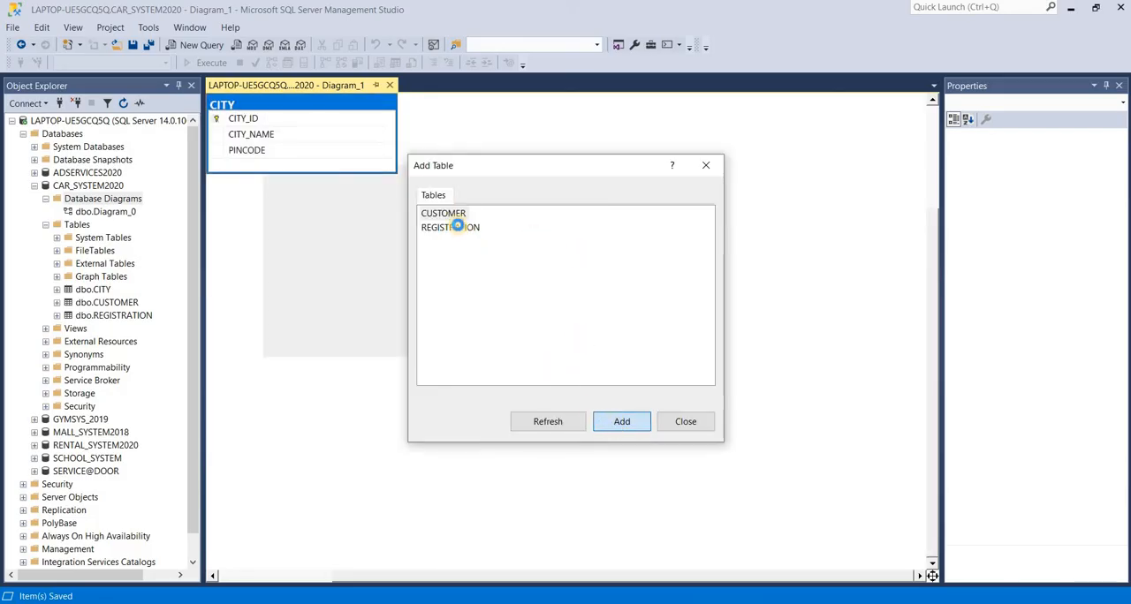
pyautogui.click(622, 420)
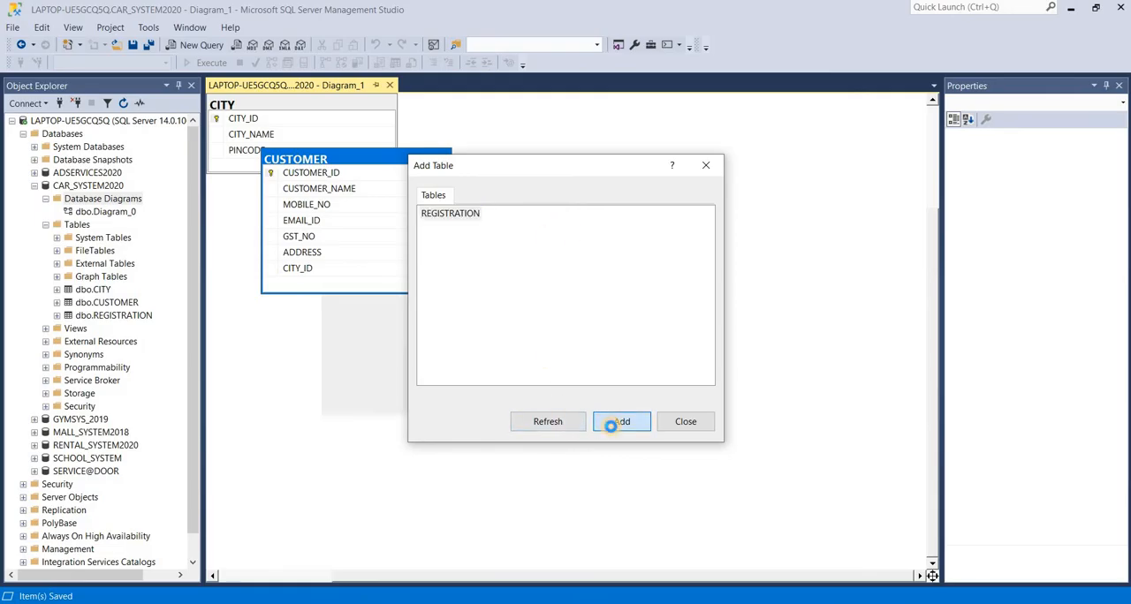
pyautogui.click(622, 421)
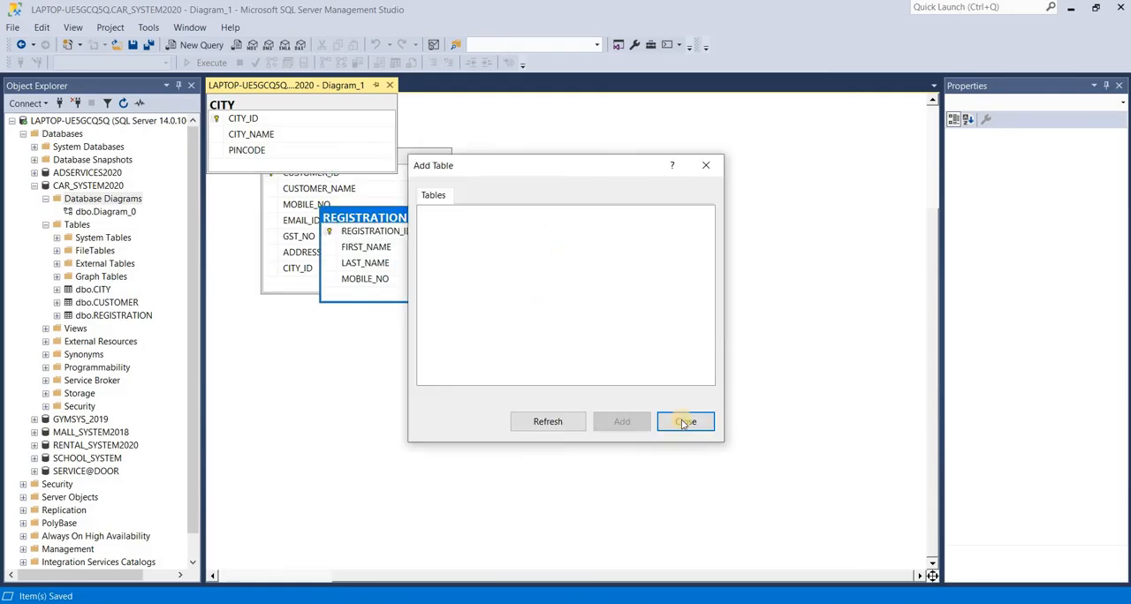
# Close Add Table to show CITY and CUSTOMER joined by the relationship line.
pyautogui.click(685, 420)
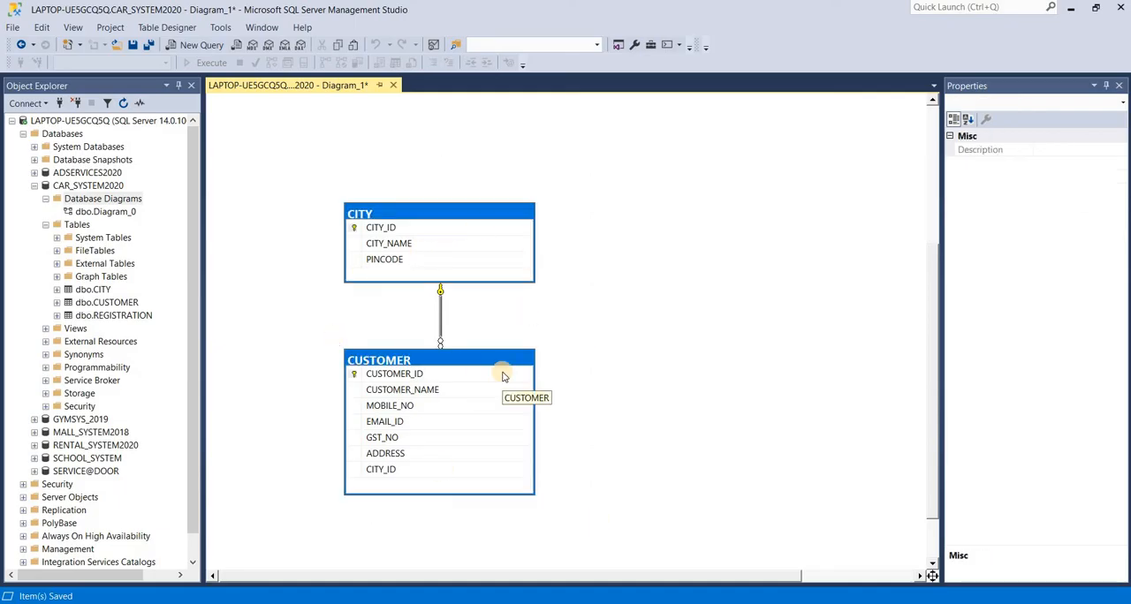
pyautogui.moveTo(703, 268)
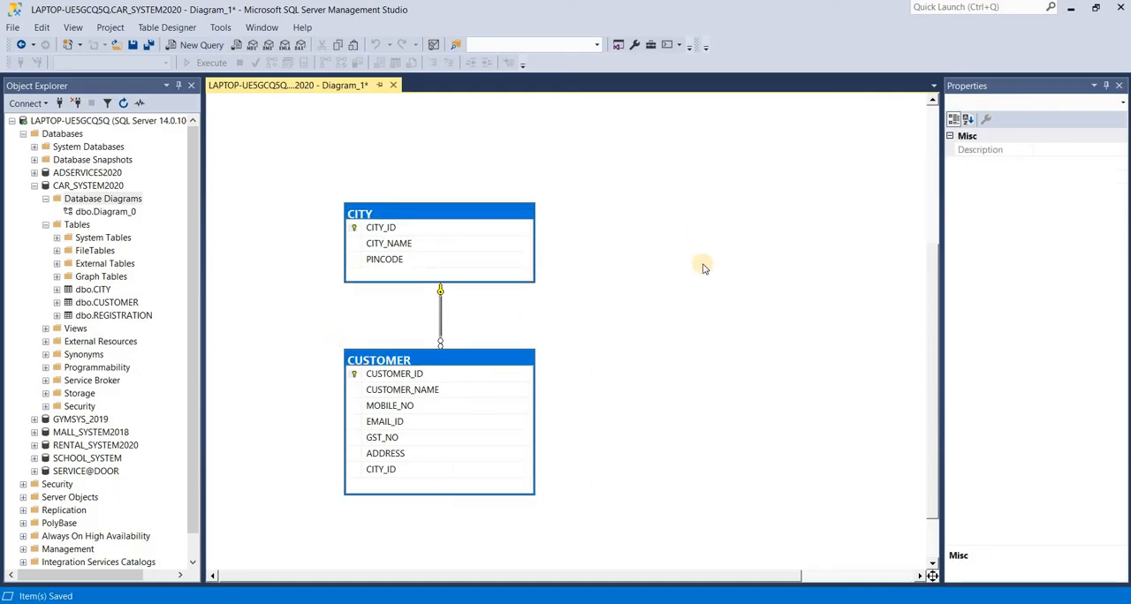